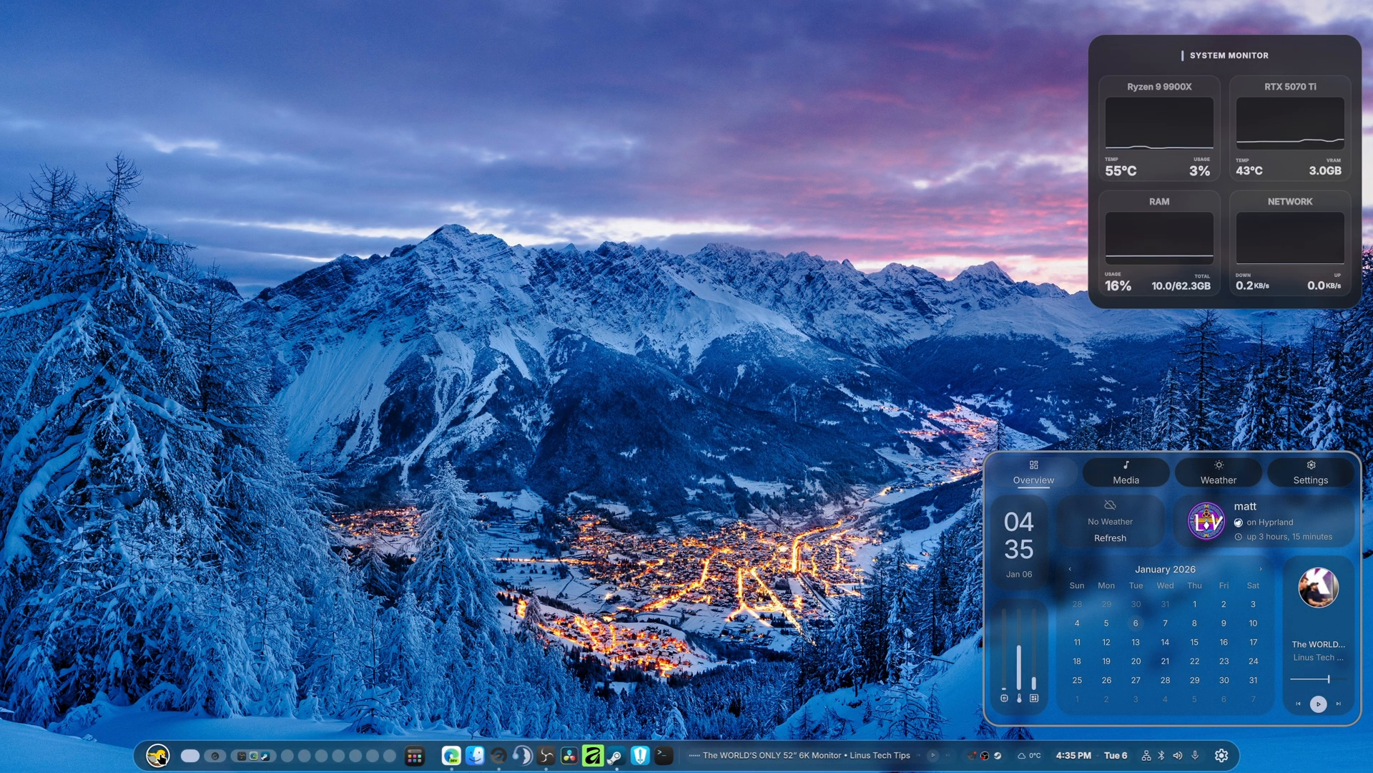
# Step: Launch Falcon GUI from the app launcher by searching 'fa'
pyautogui.click(424, 755)
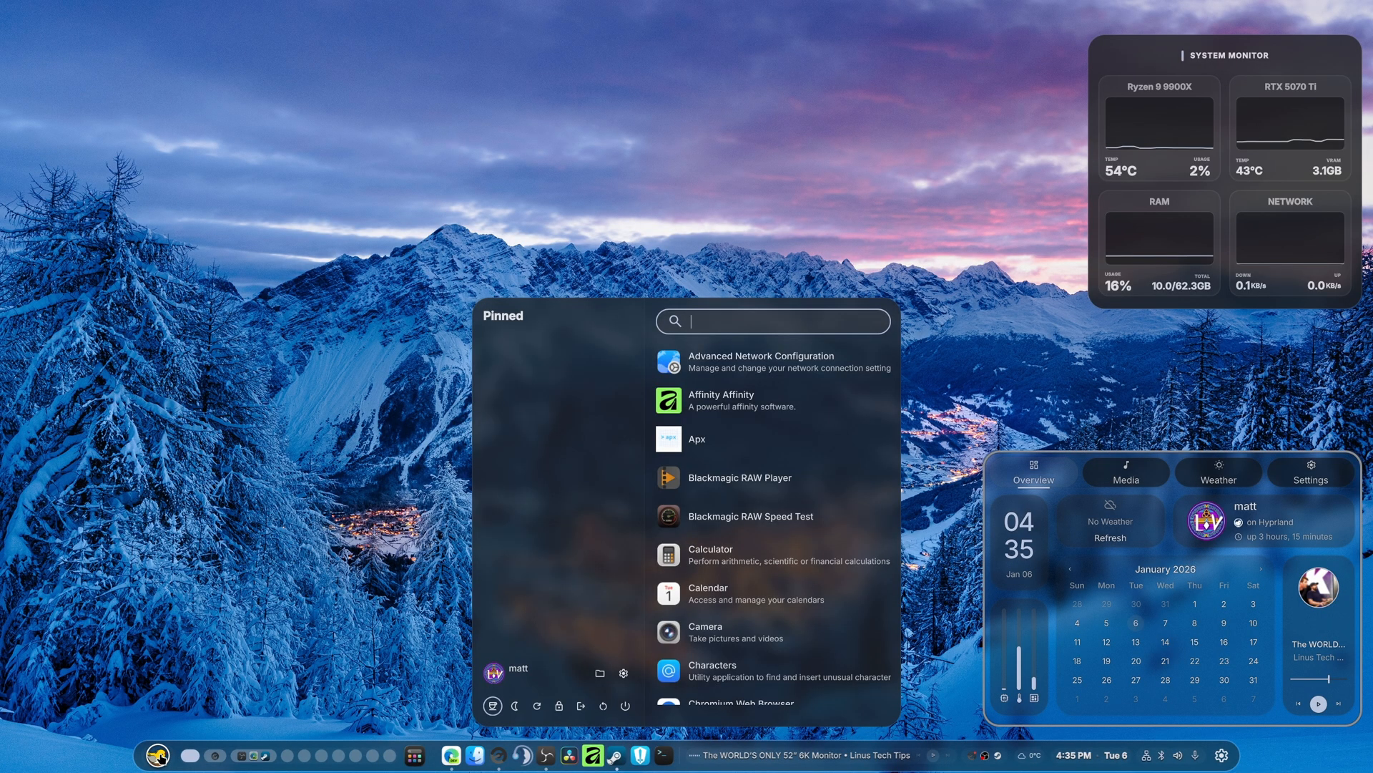
pyautogui.write('fa')
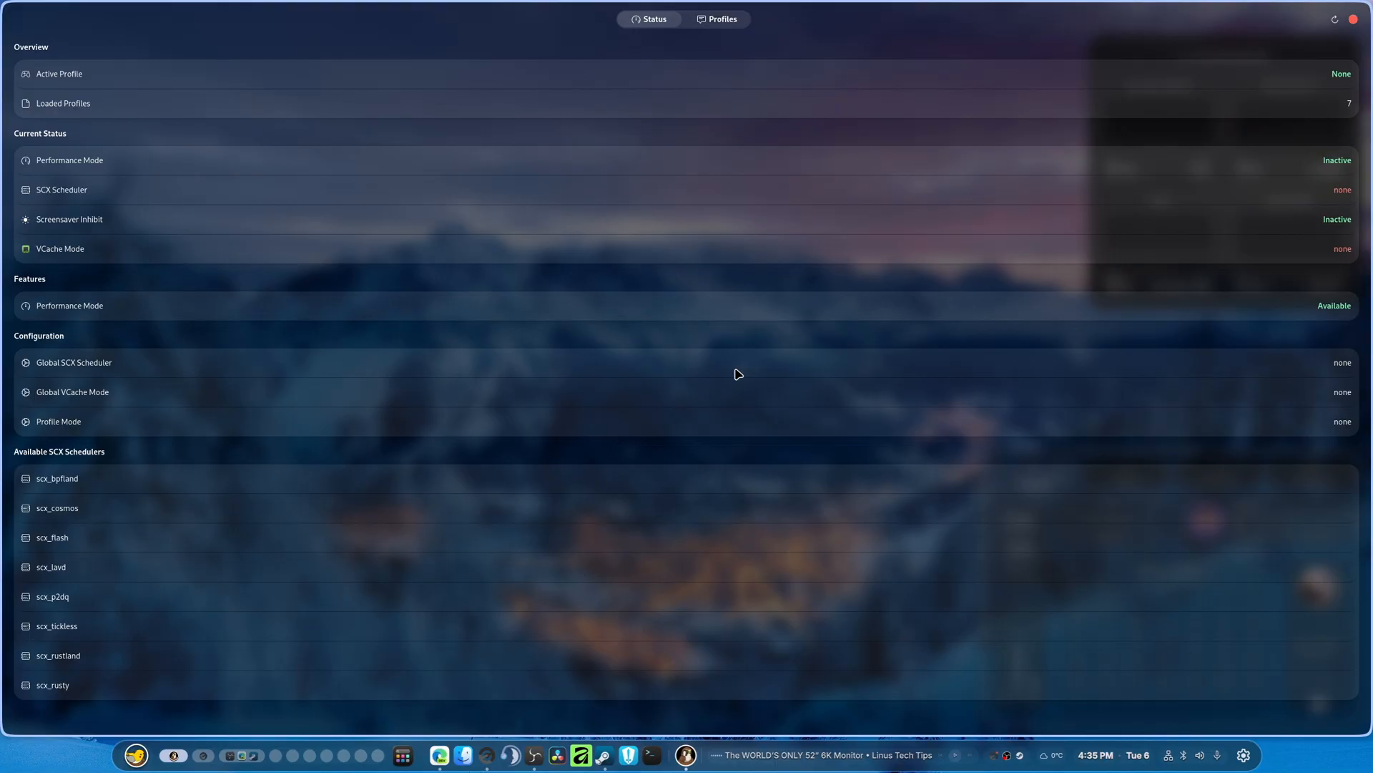
pyautogui.moveTo(748, 478)
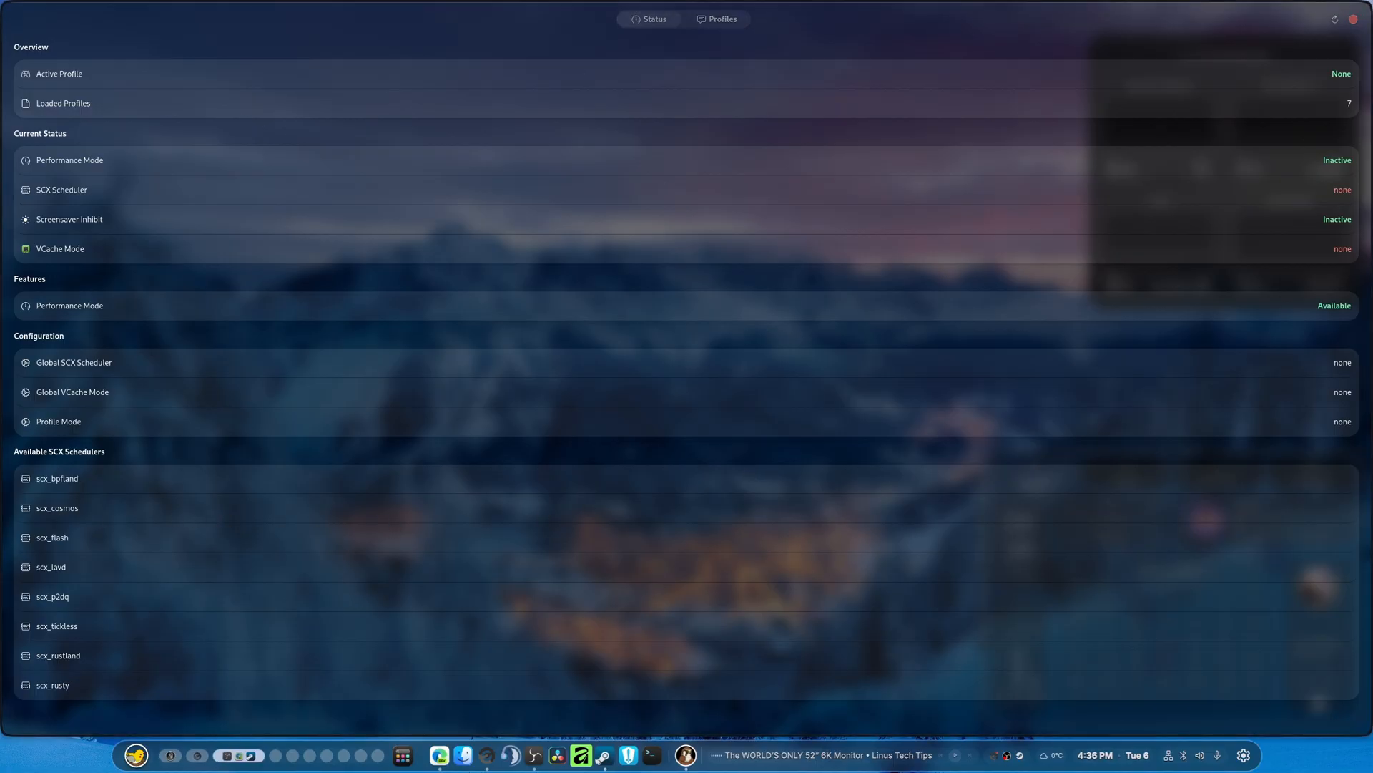
pyautogui.moveTo(721, 19)
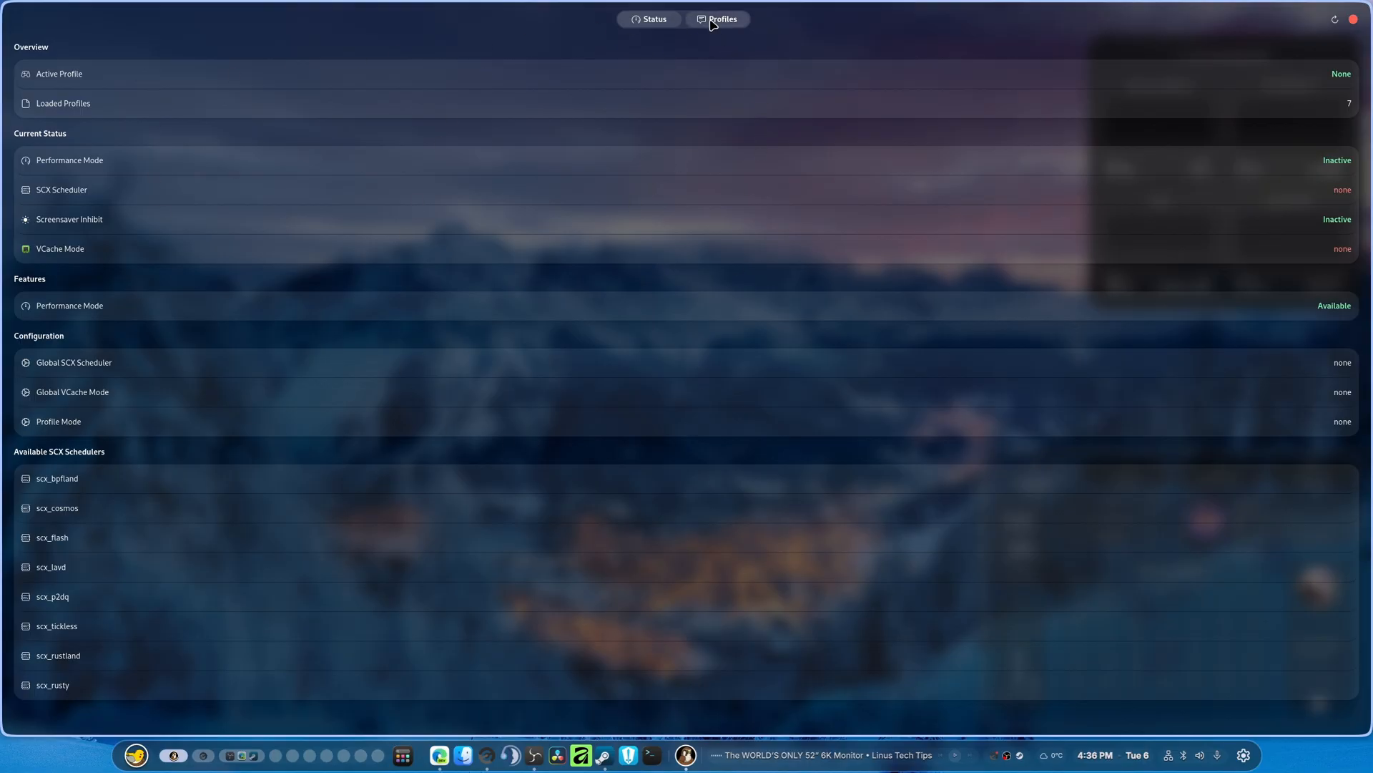
# Step: View the Profiles list and inspect the cyberpunk2077 profile's performance, idle inhibit and VCache settings
pyautogui.click(721, 19)
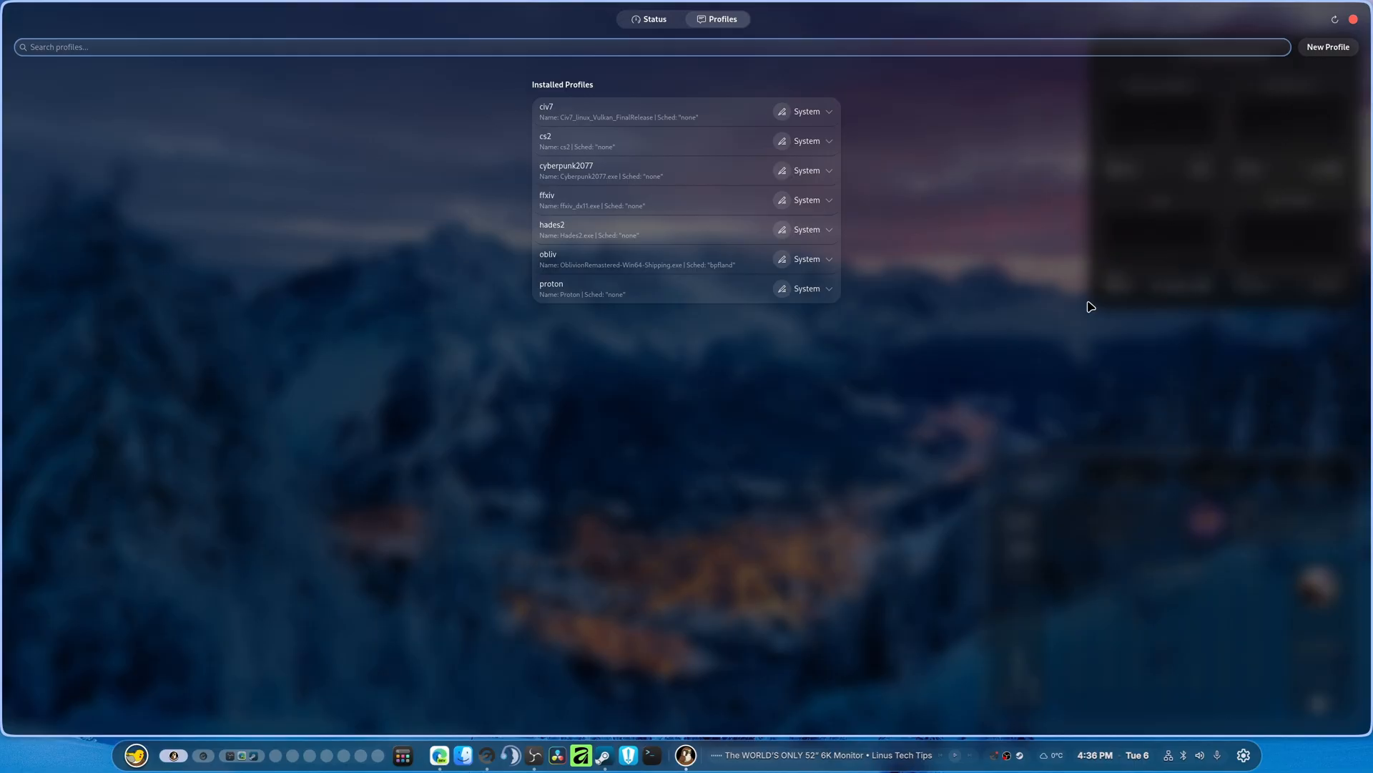
pyautogui.click(827, 171)
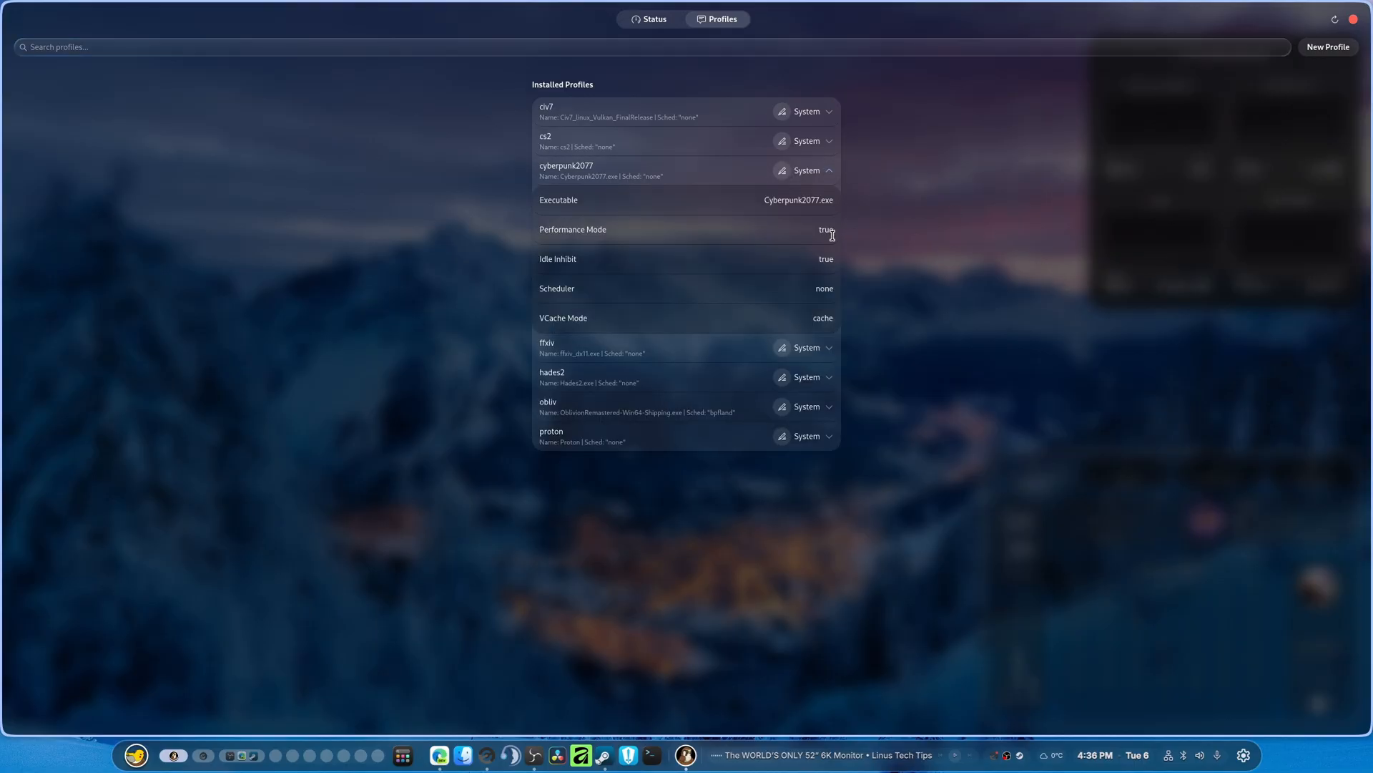
pyautogui.moveTo(828, 260)
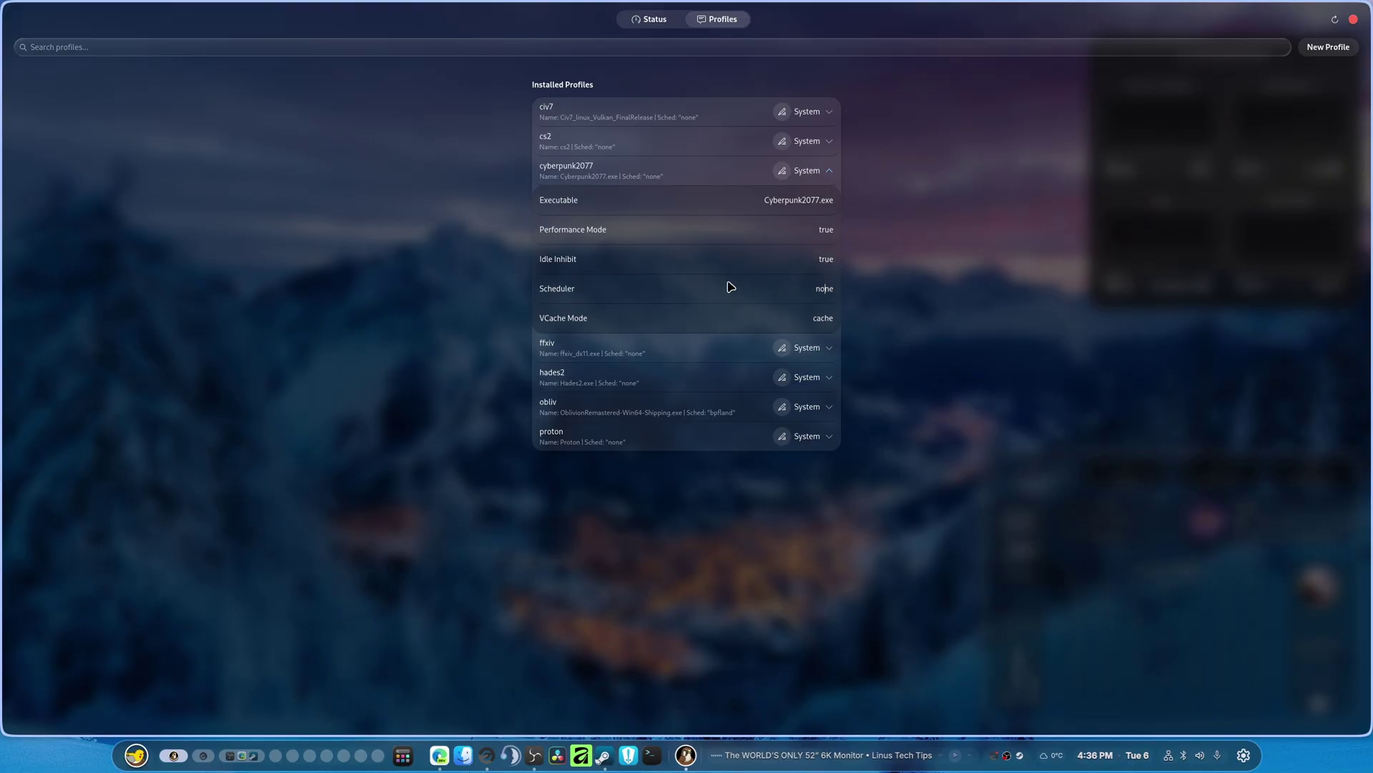
pyautogui.moveTo(790, 329)
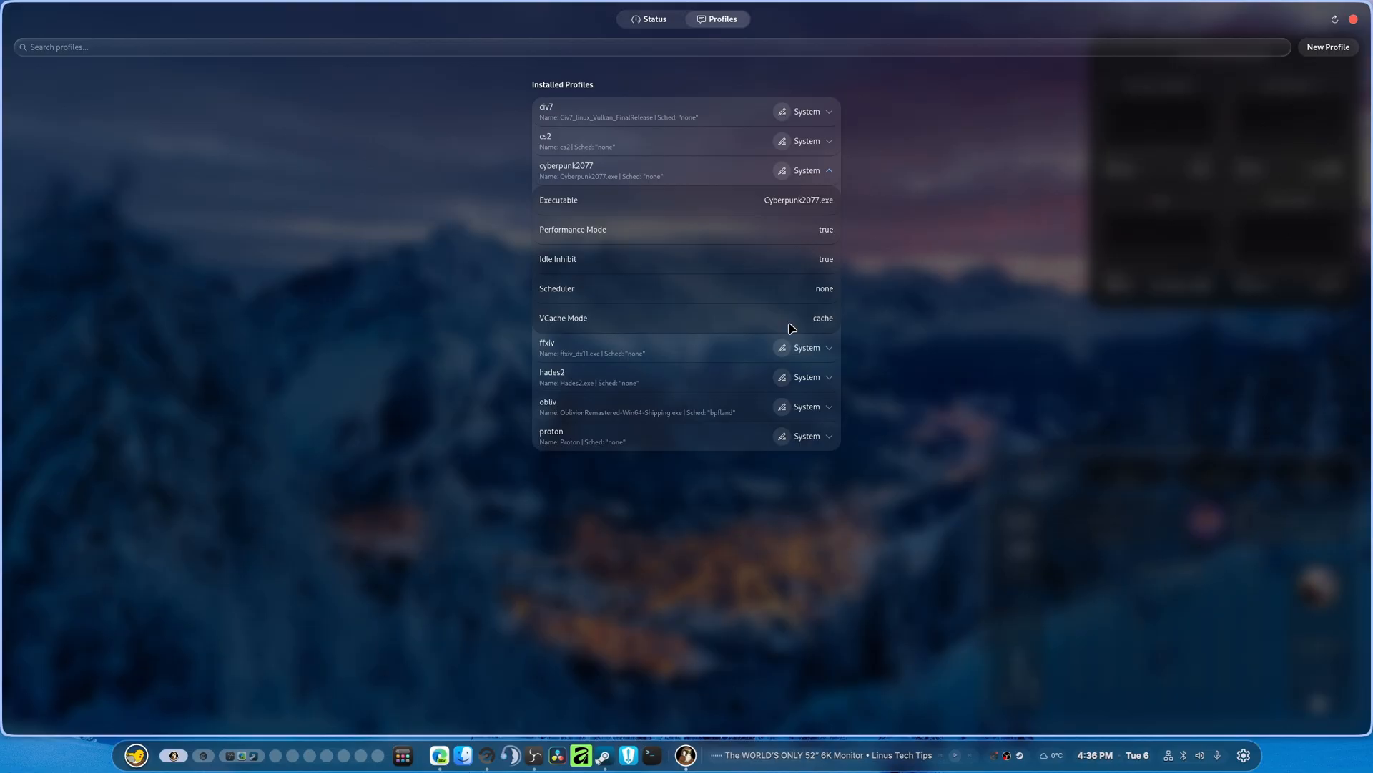
pyautogui.moveTo(785, 241)
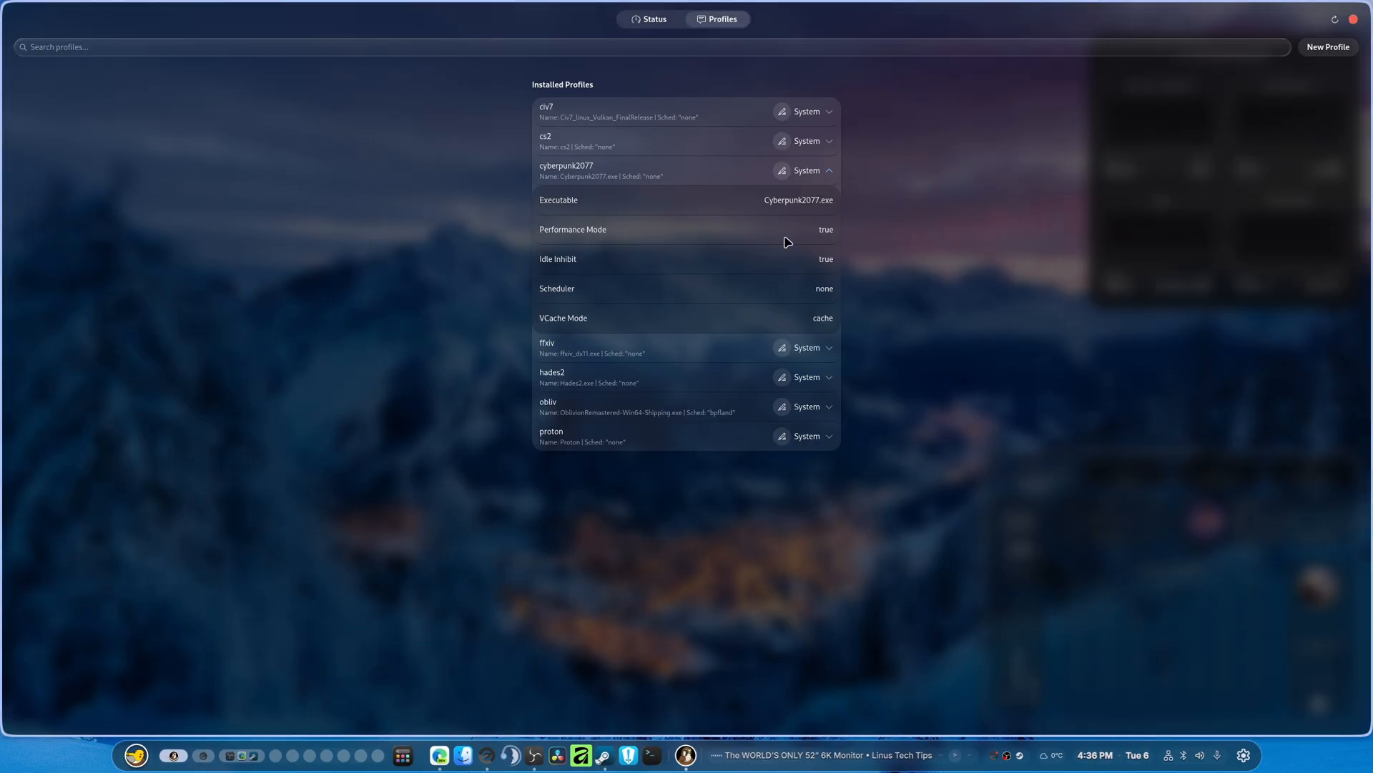
pyautogui.click(827, 170)
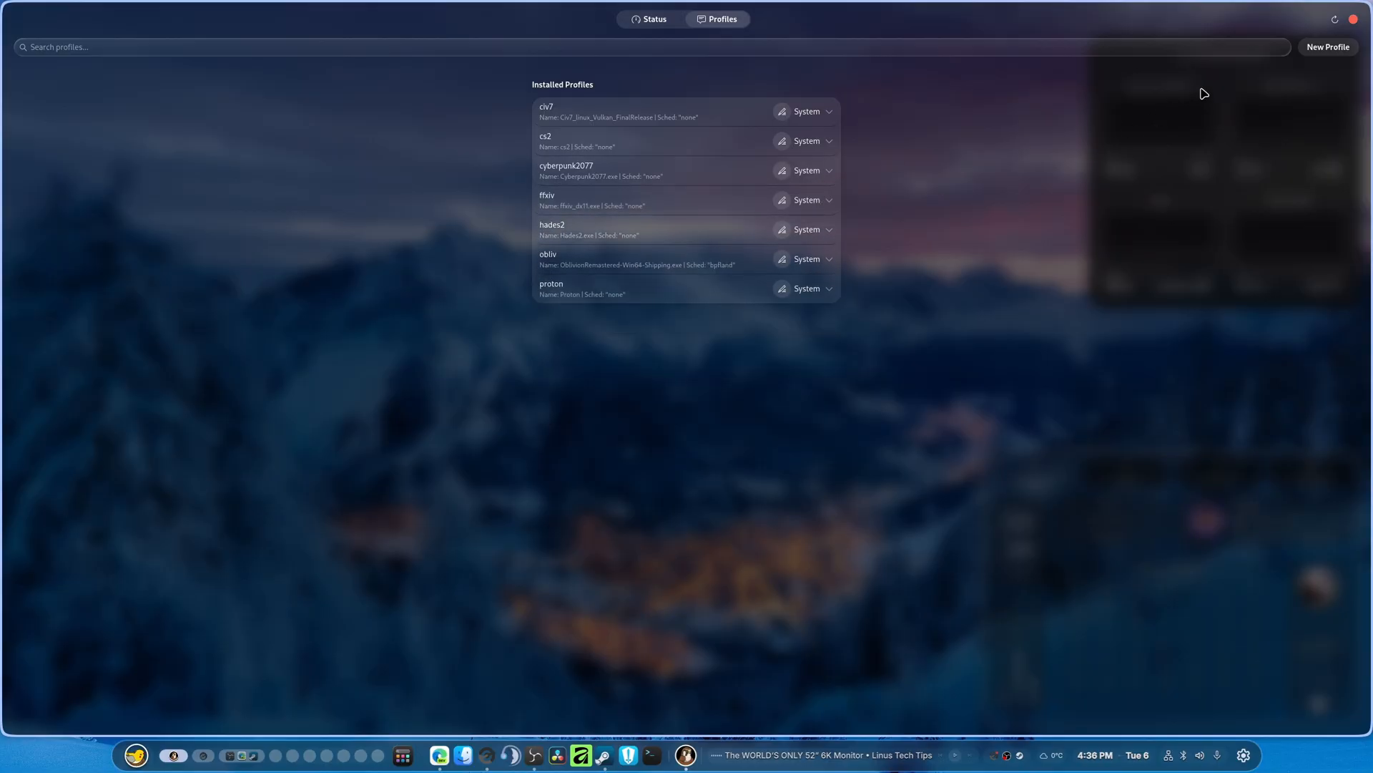
# Step: Start a new profile with executable Cyberpunk2077.exe
pyautogui.click(1327, 45)
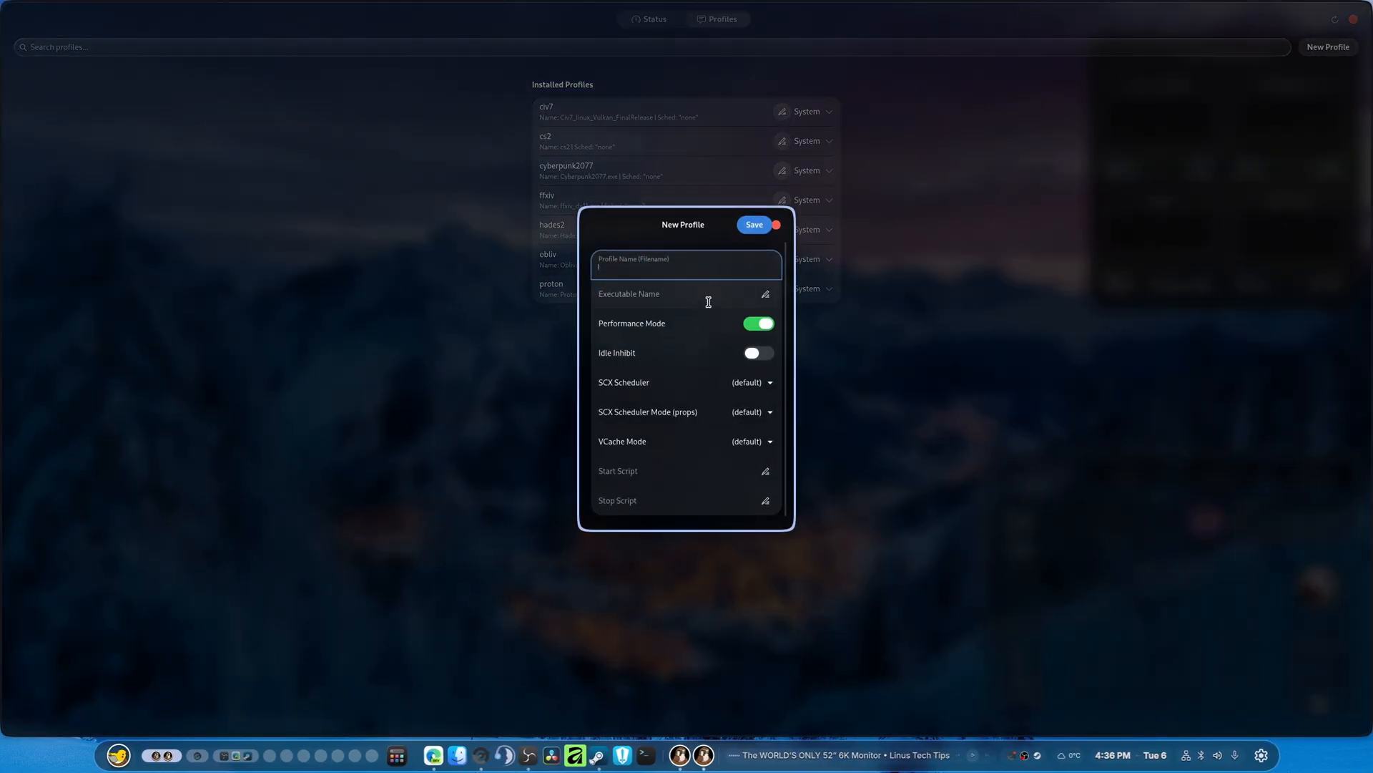
pyautogui.click(685, 295)
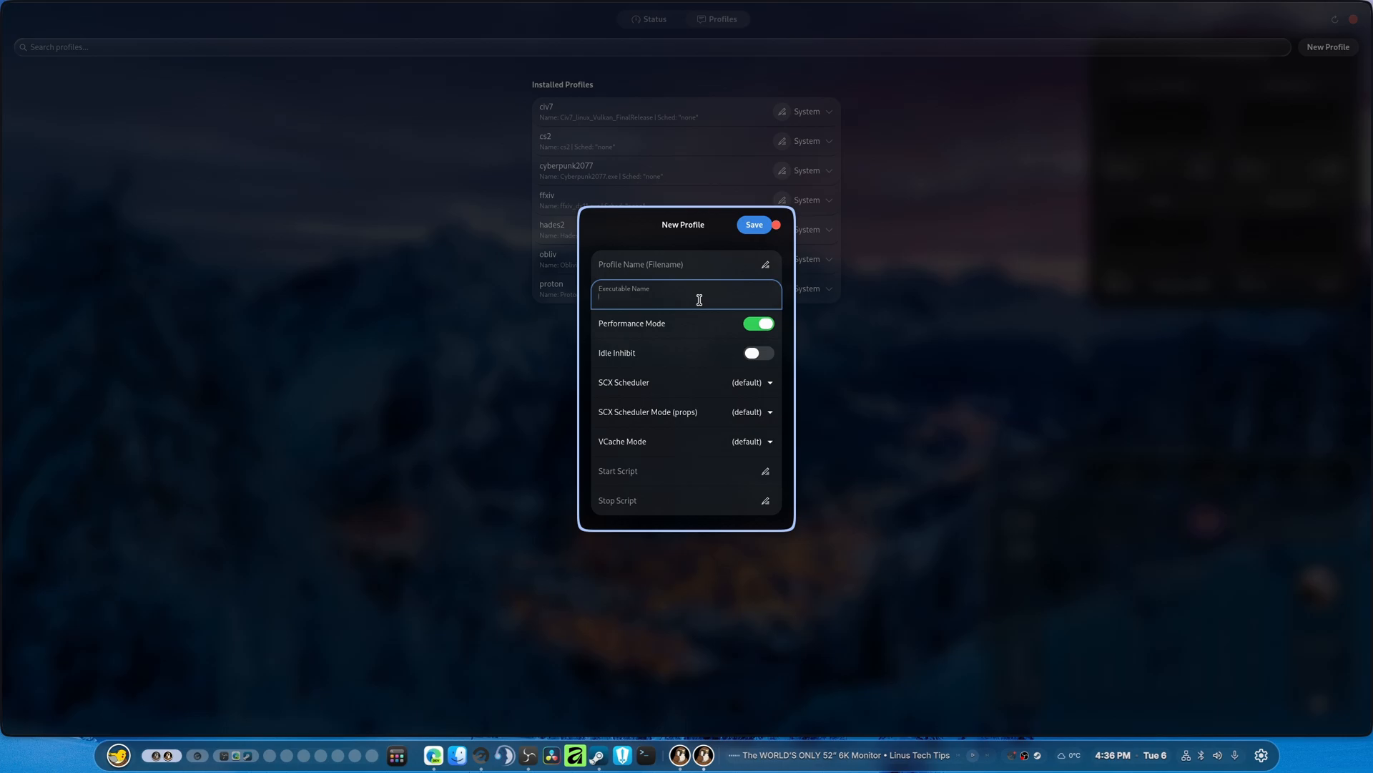
pyautogui.write('C')
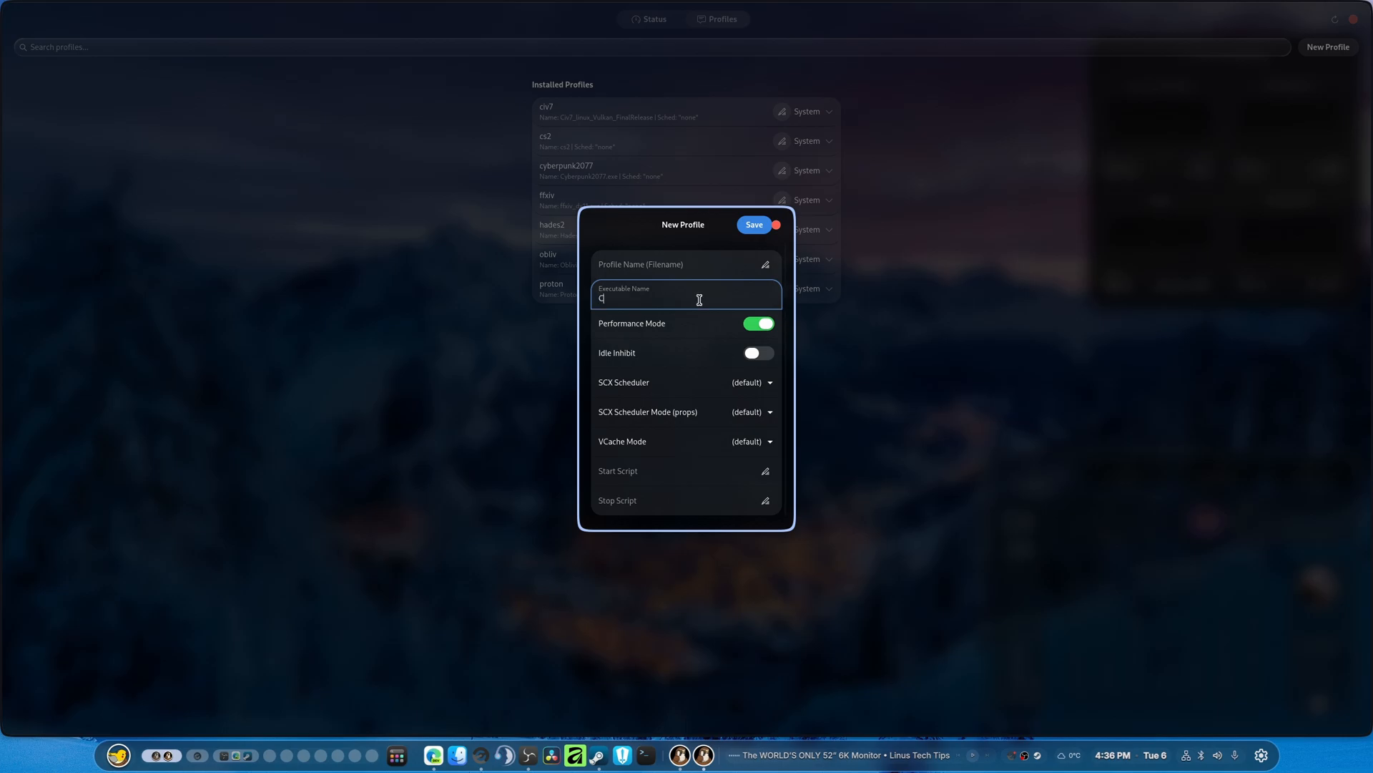
pyautogui.write('Cyberpunk')
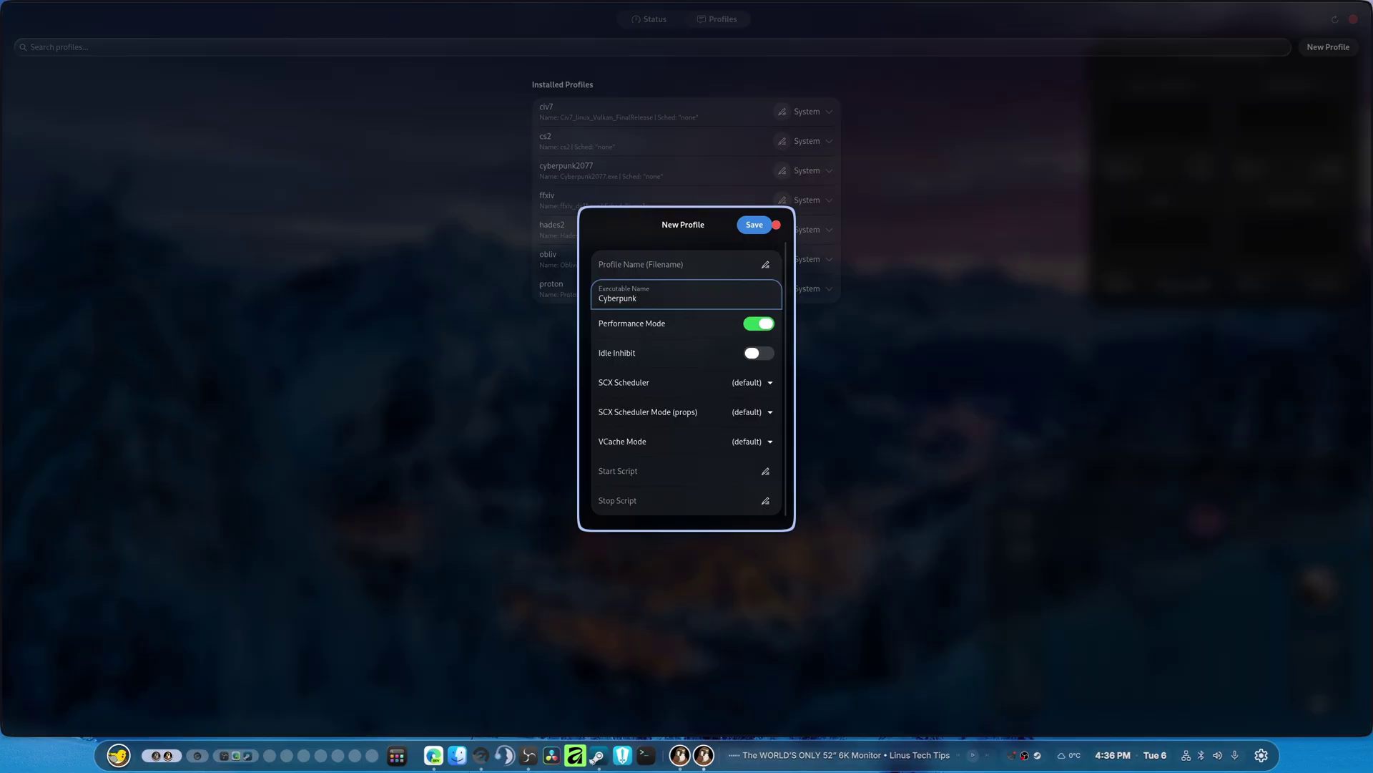
pyautogui.write('2077')
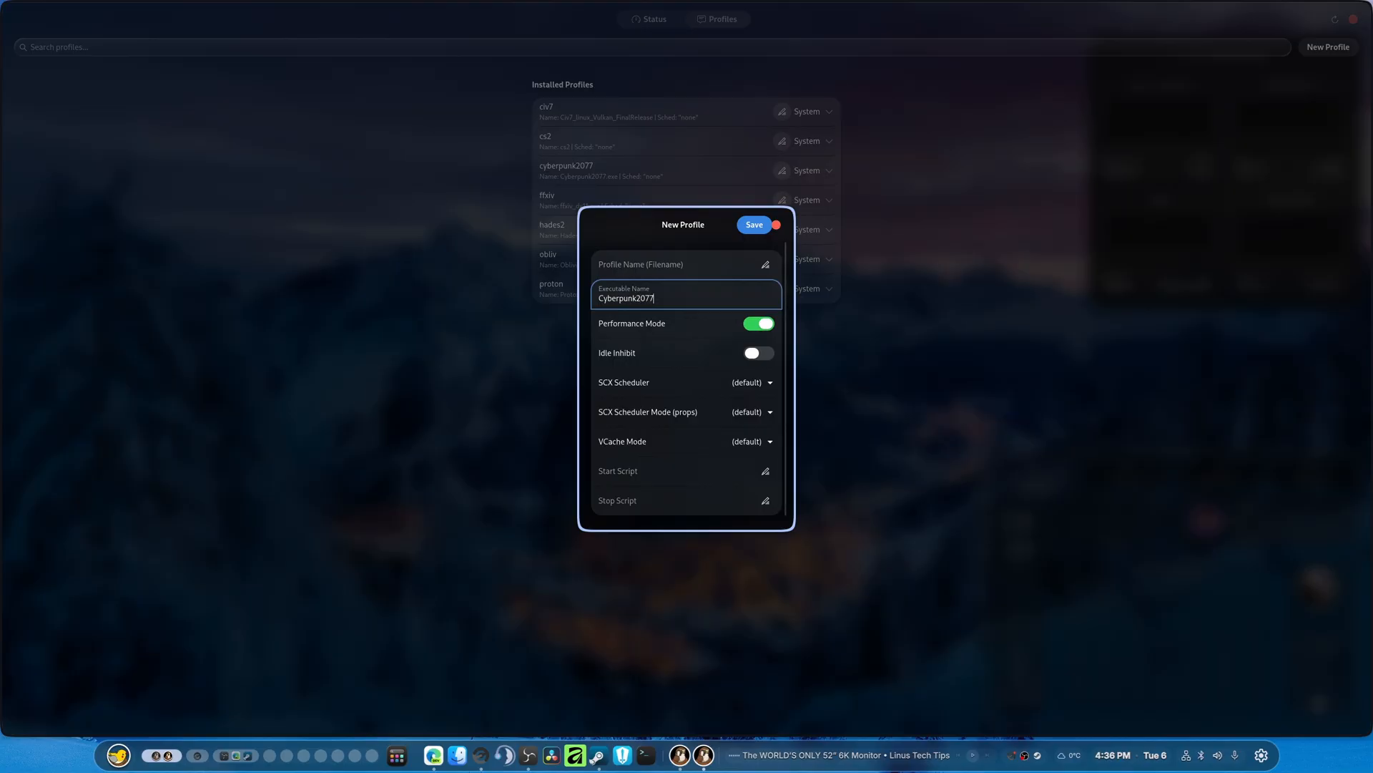
pyautogui.write('.exe')
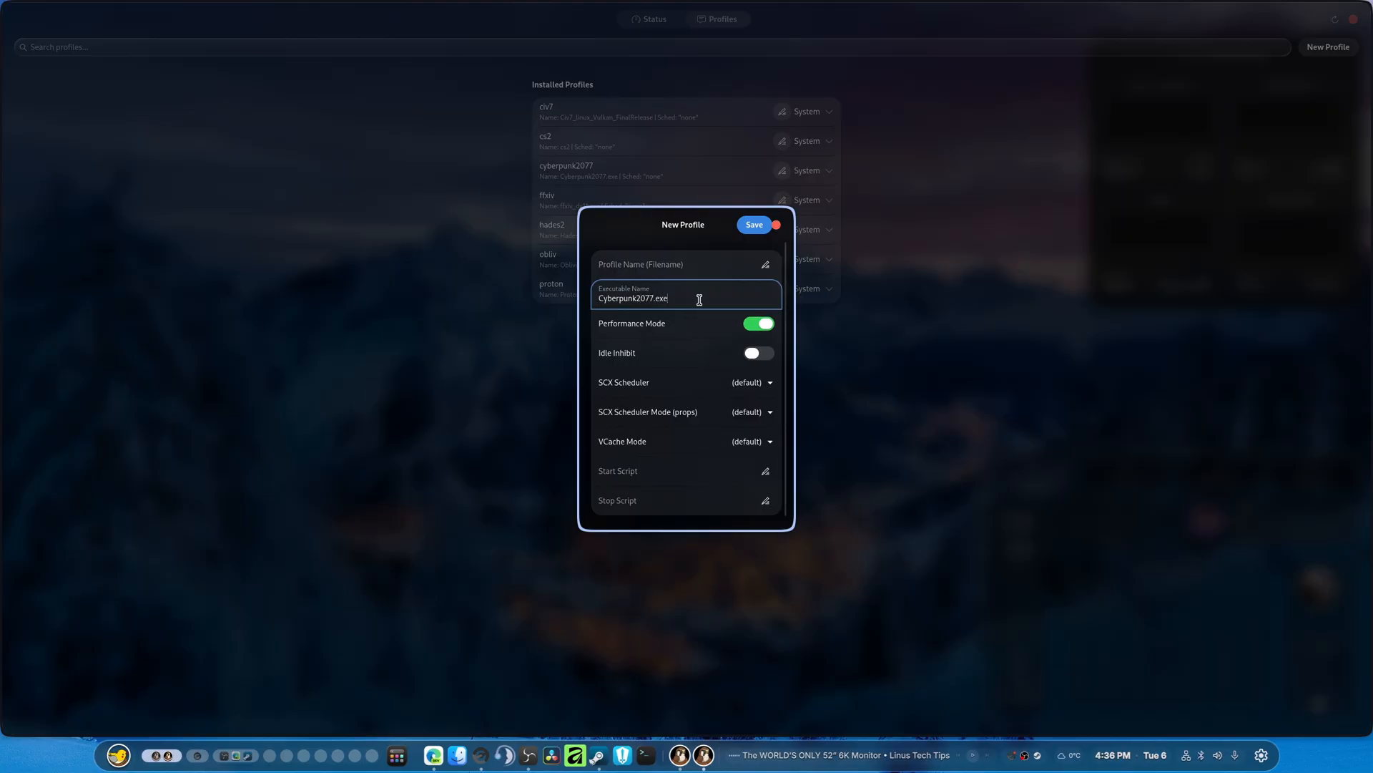
# Step: Enable idle inhibit, scheduler cosmos in gaming mode, VCache mode none
pyautogui.click(751, 382)
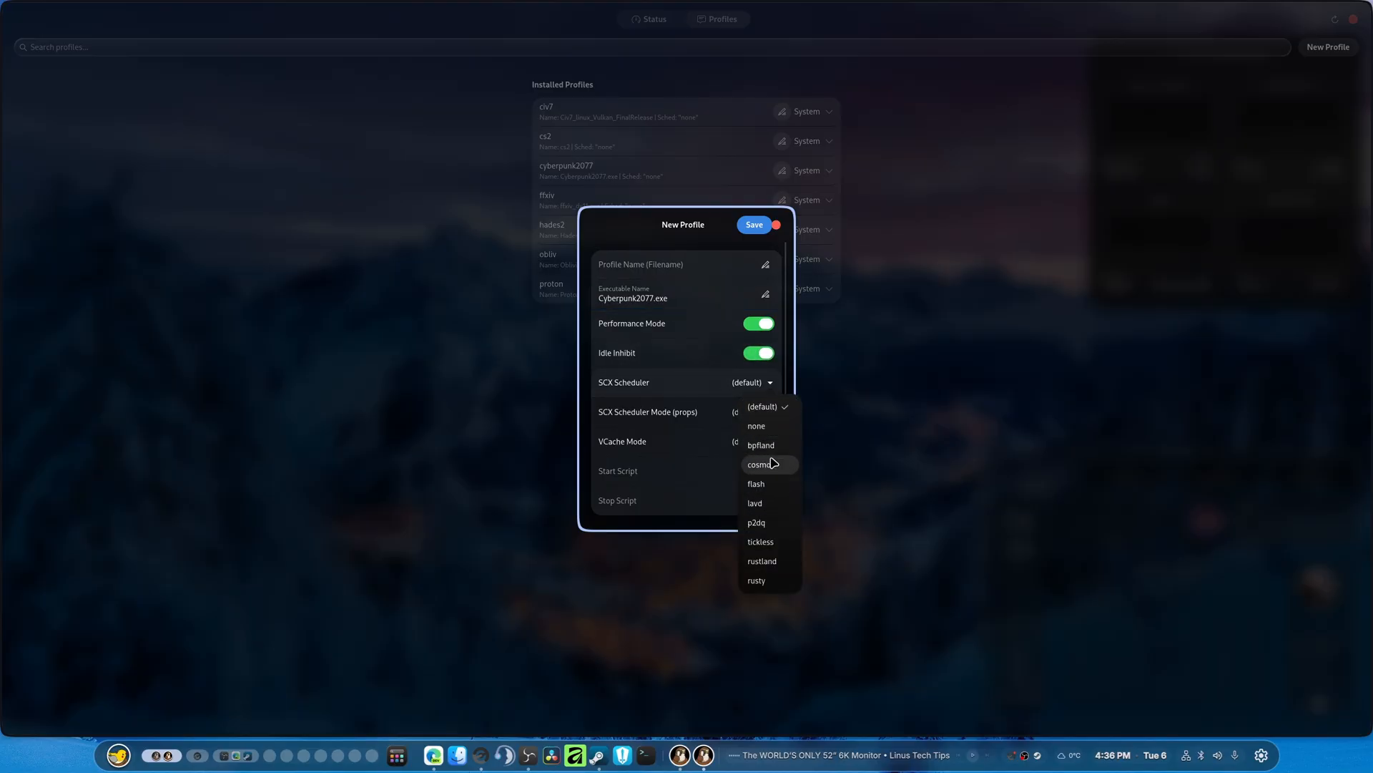
pyautogui.click(759, 463)
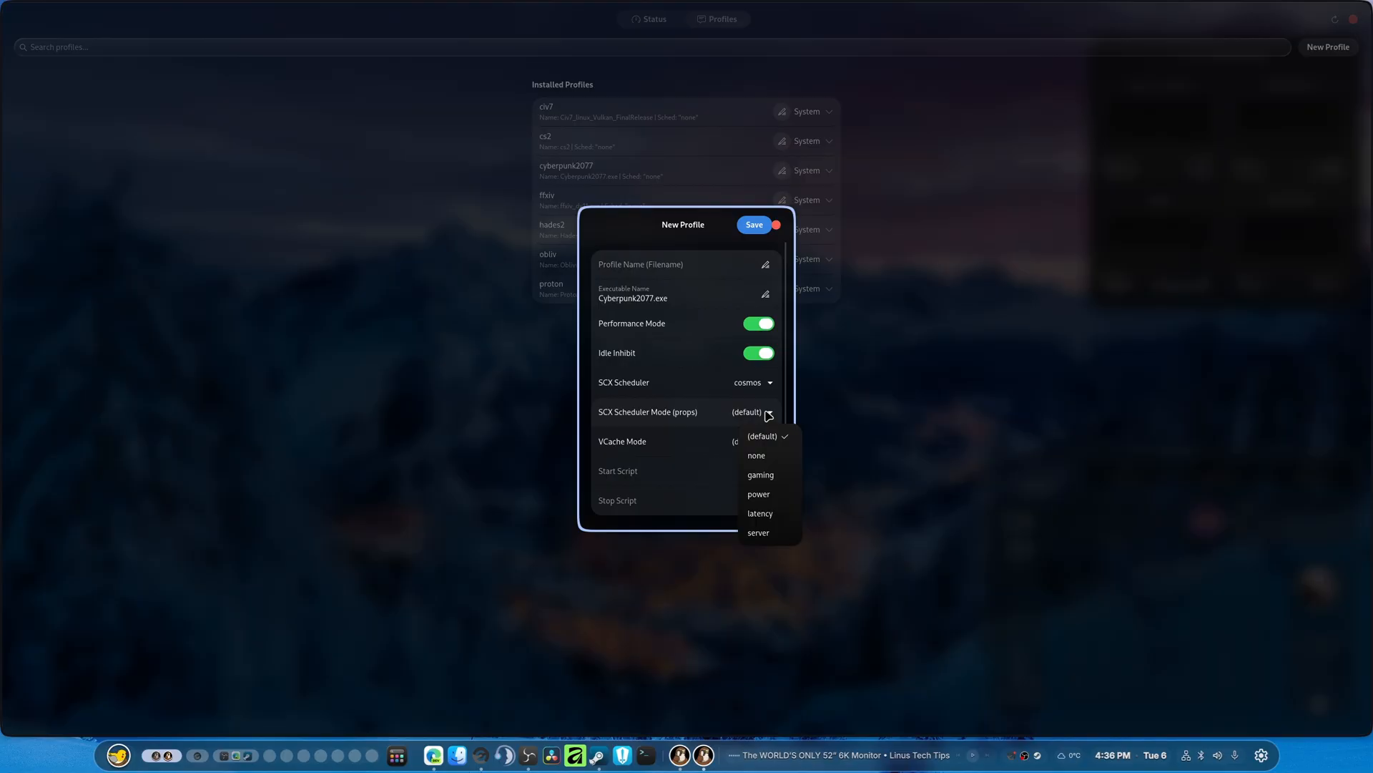
pyautogui.click(760, 473)
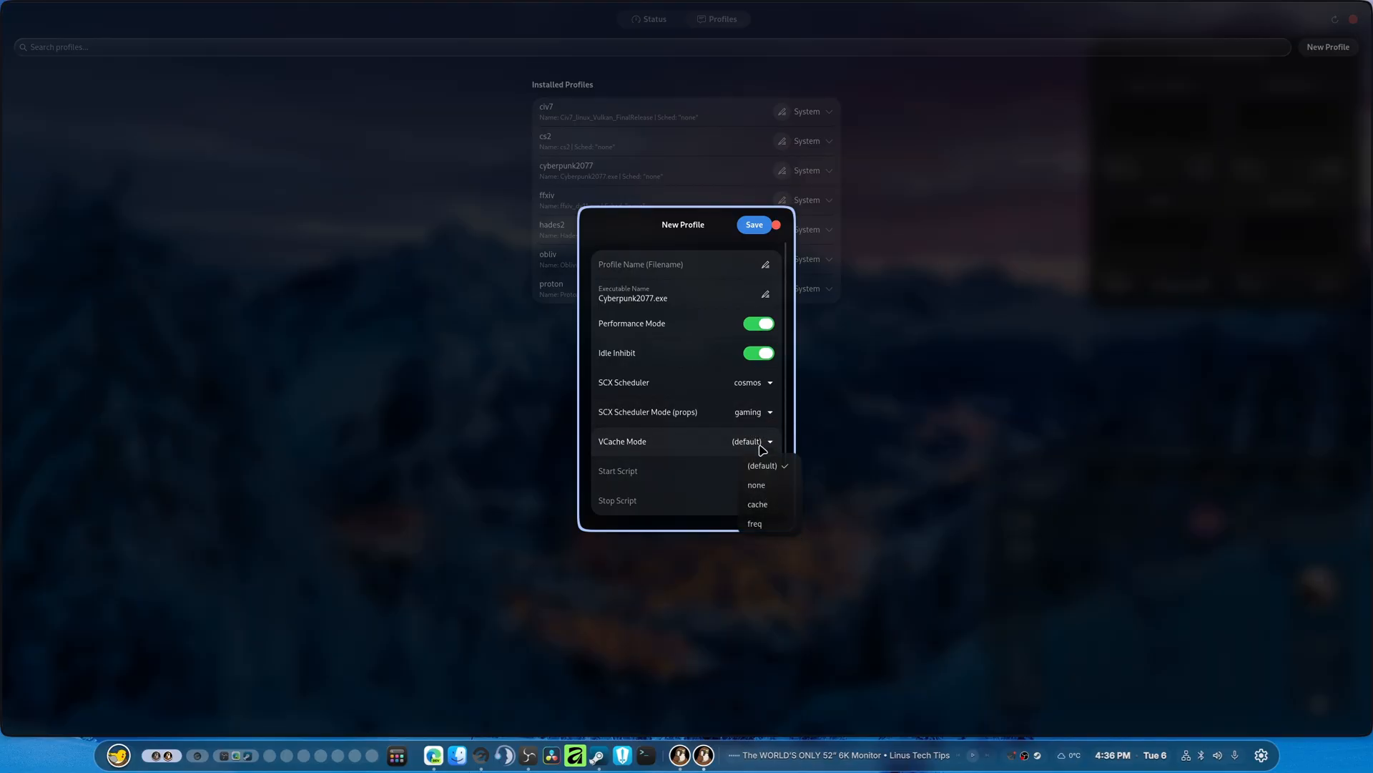
pyautogui.click(756, 485)
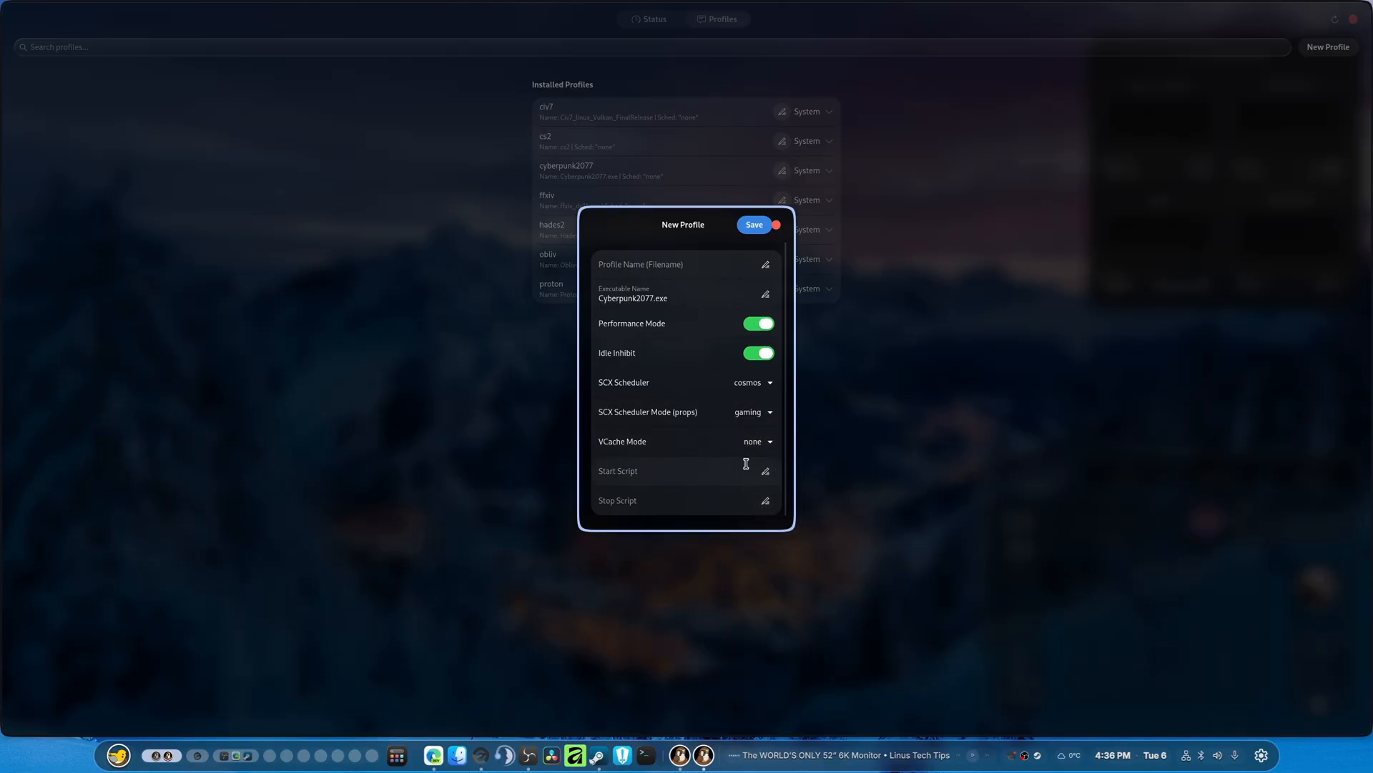
pyautogui.moveTo(705, 490)
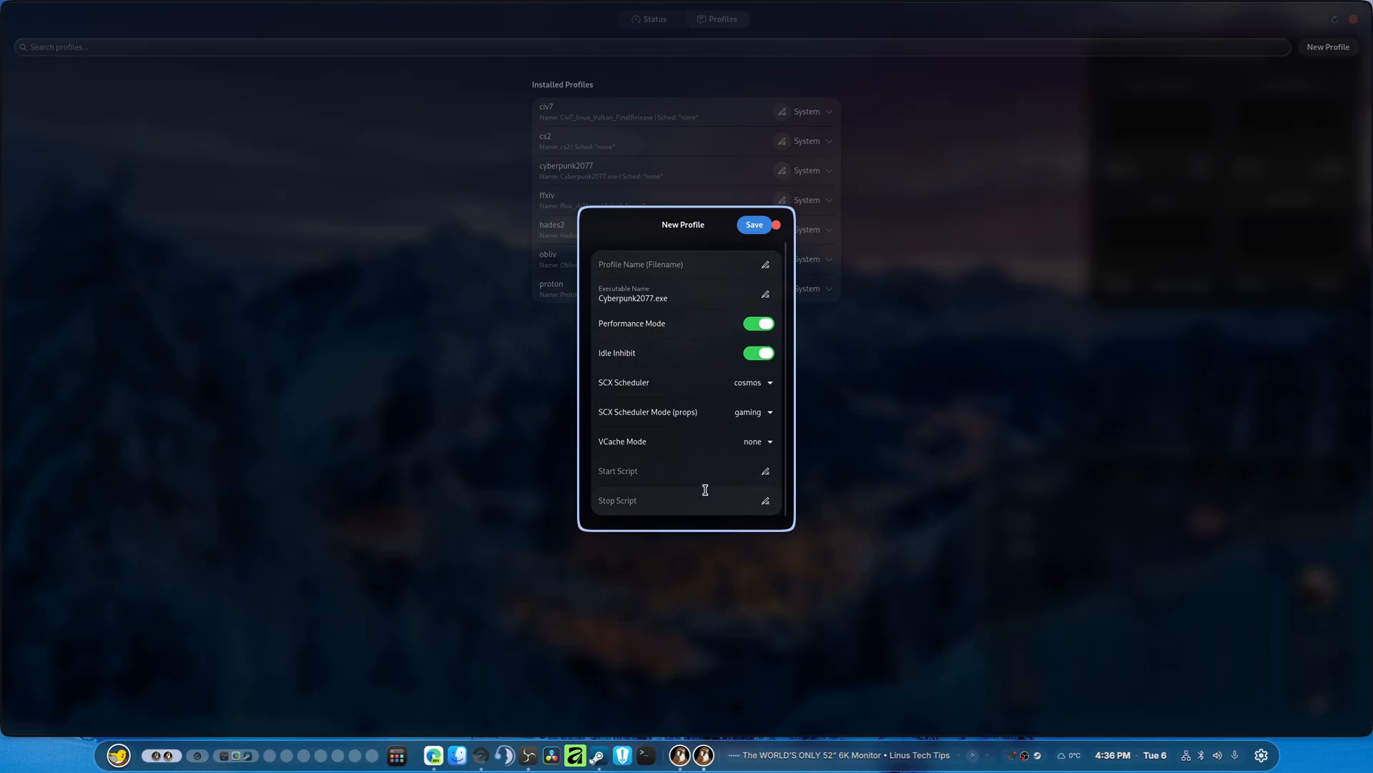
# Step: Save the new Cyberpunk2077.exe profile, check its details, and reopen it for editing
pyautogui.click(751, 225)
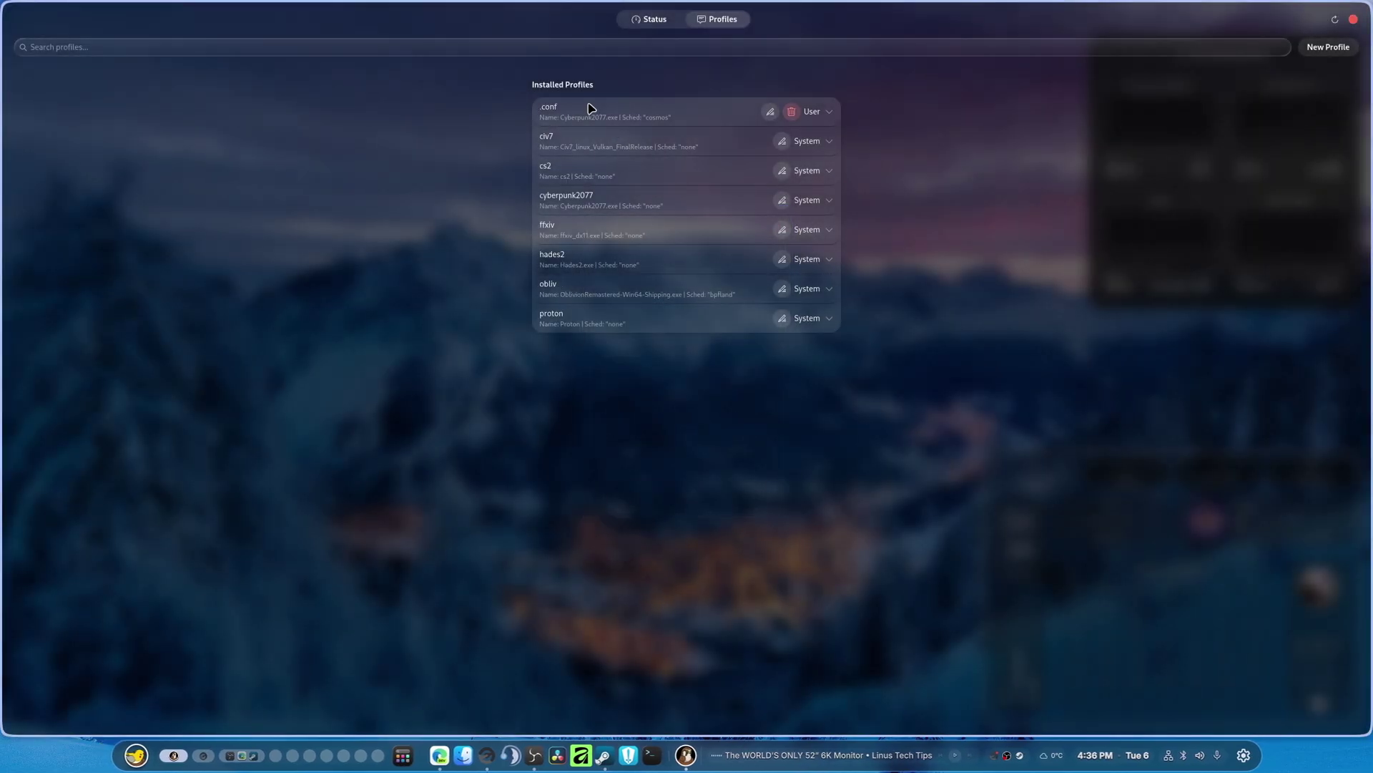
pyautogui.click(828, 112)
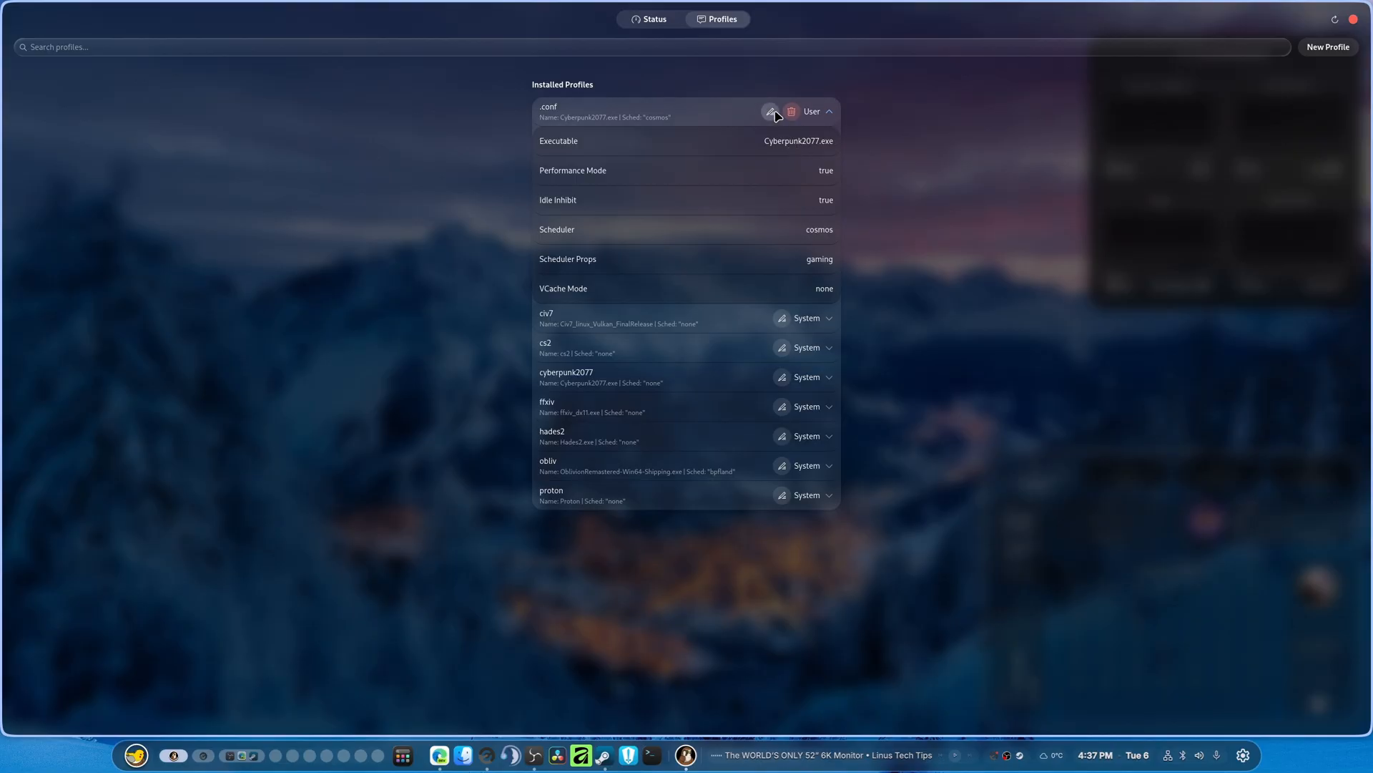
pyautogui.click(771, 111)
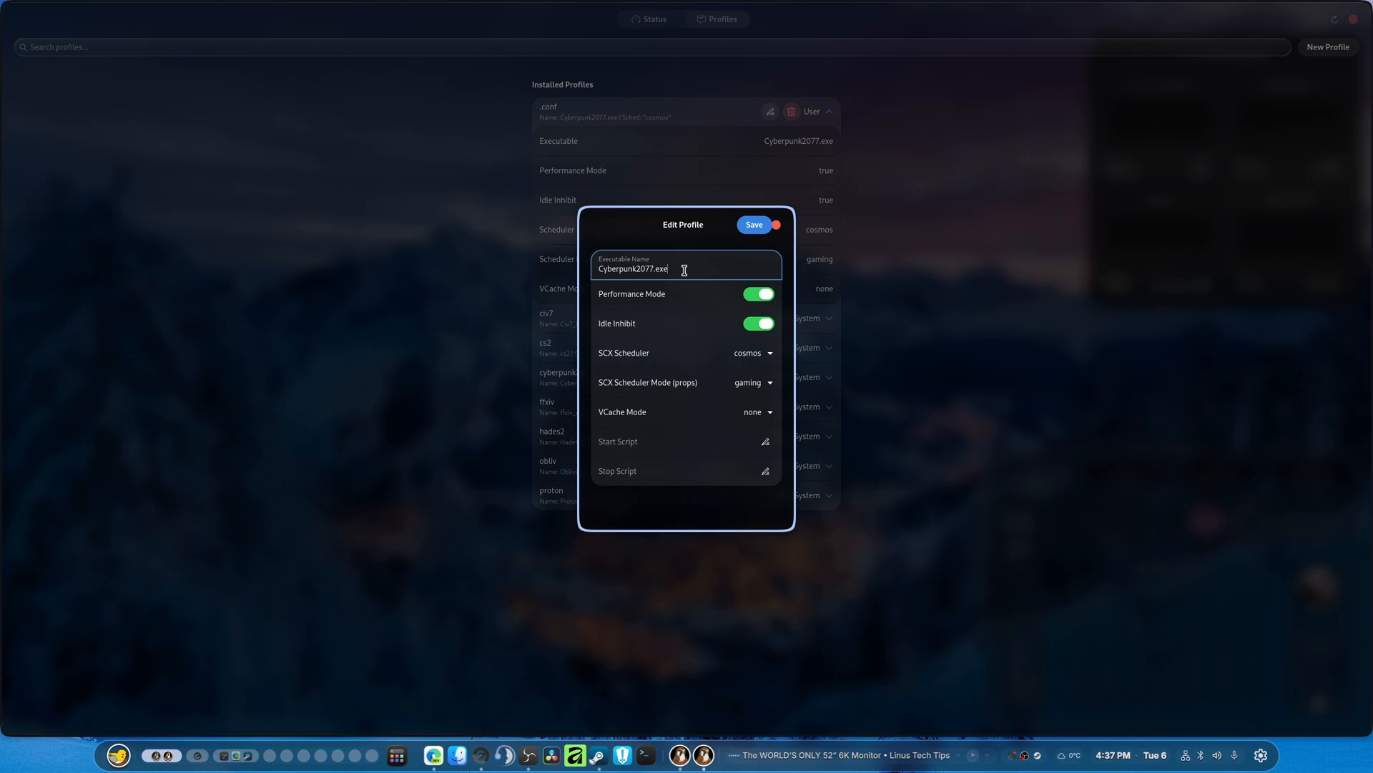
pyautogui.moveTo(692, 455)
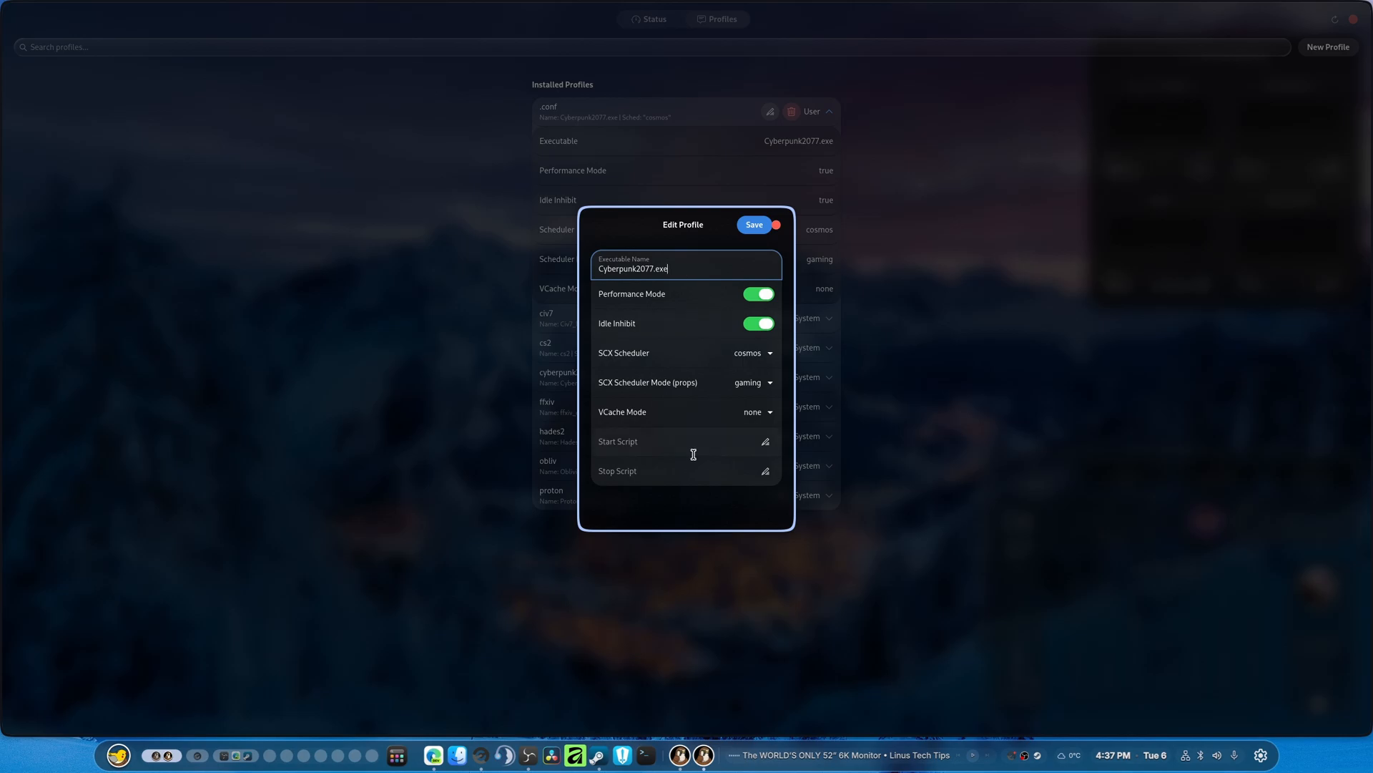
# Step: Give the profile a start script entry 'cyberpunk20277x2' and save it
pyautogui.click(684, 441)
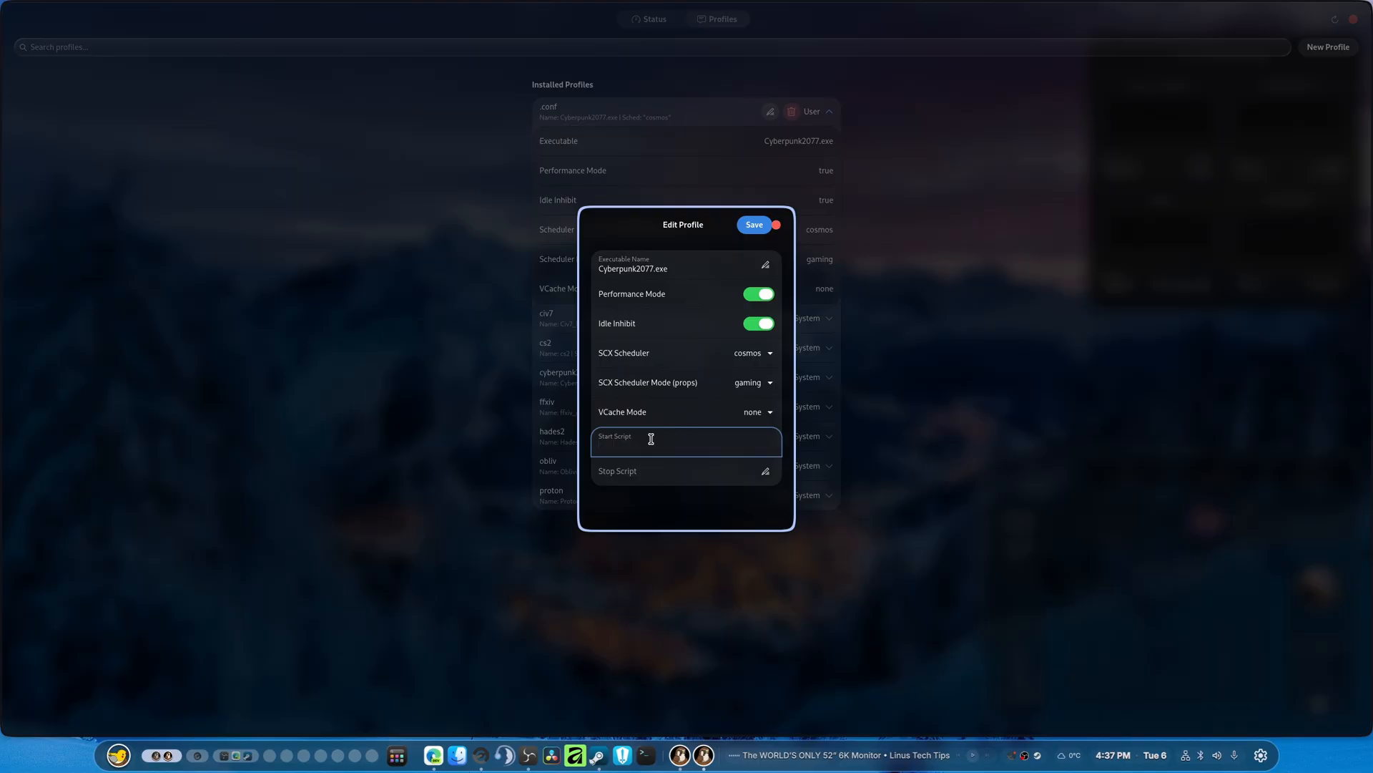
pyautogui.write('c')
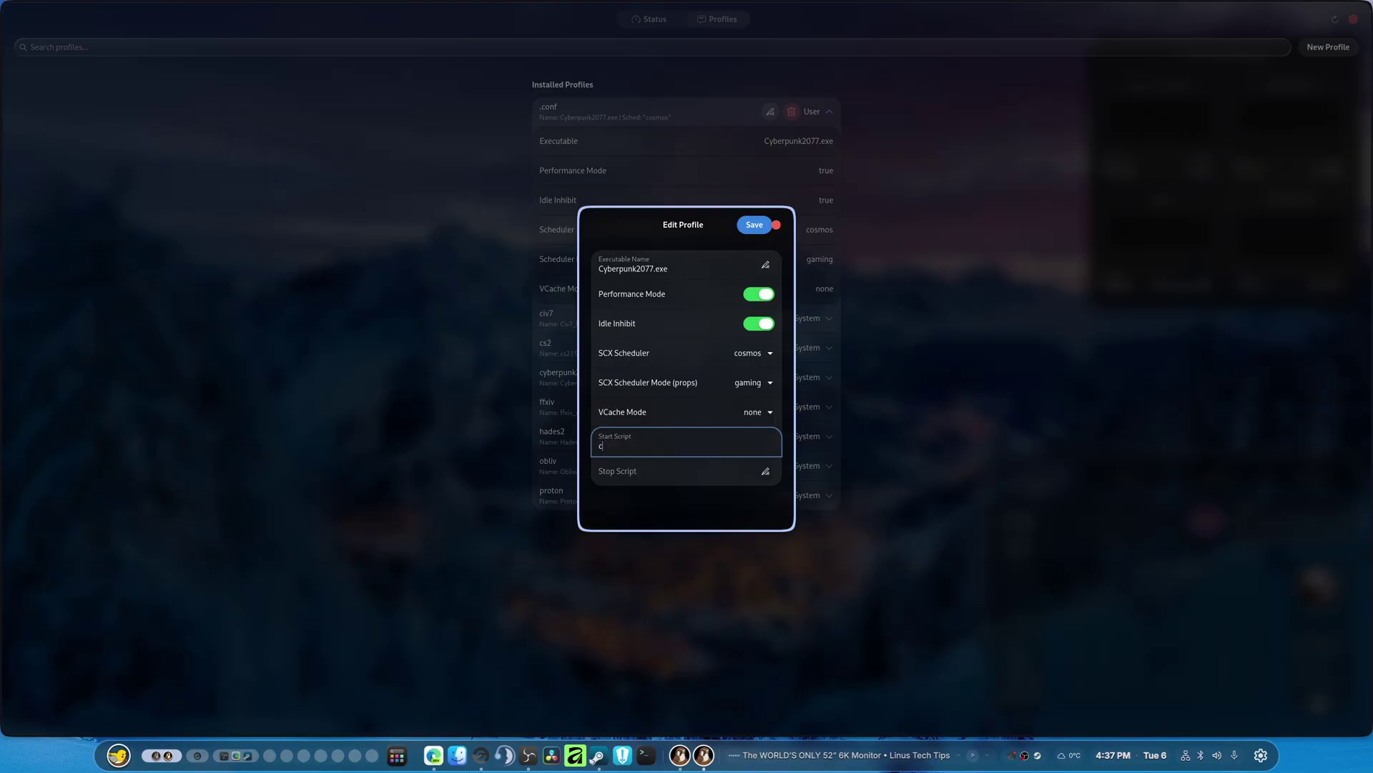
pyautogui.write('yberpunk202')
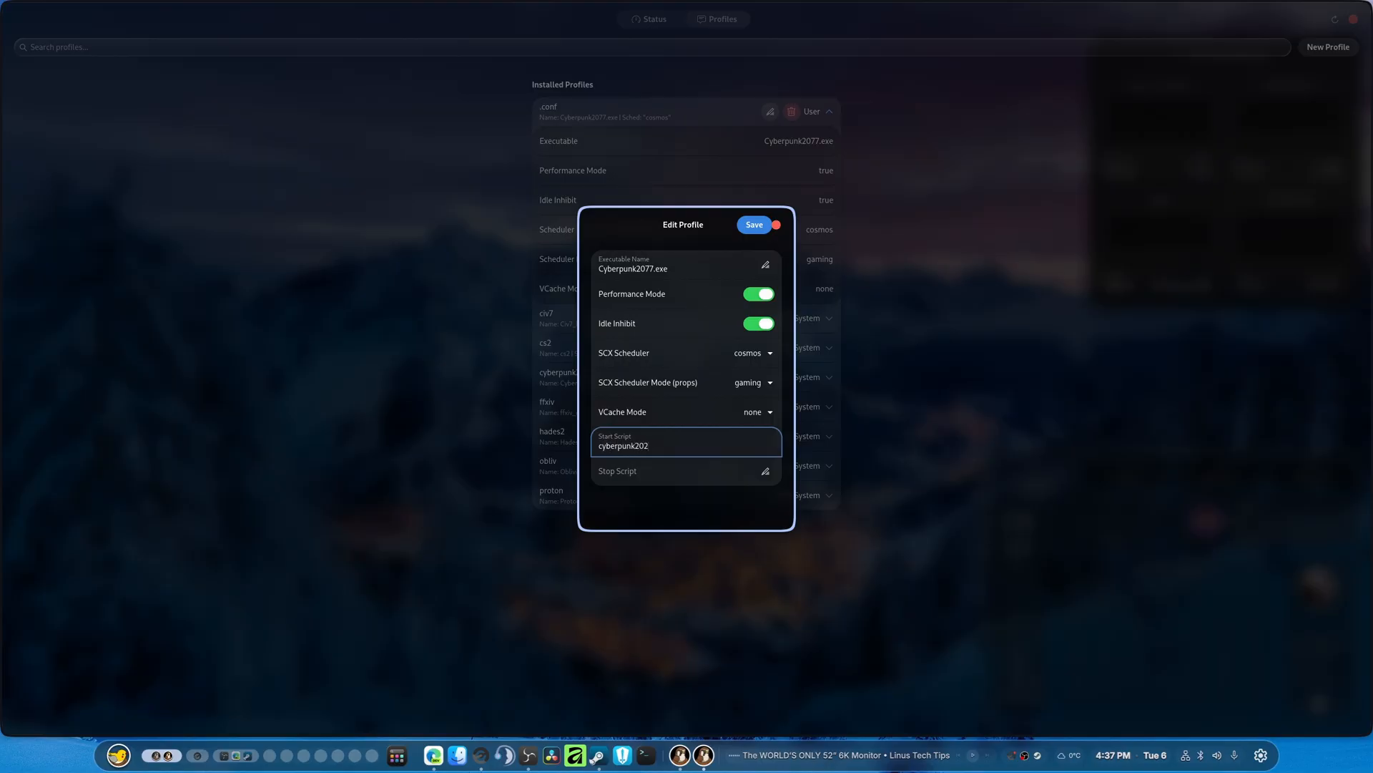
pyautogui.write('77')
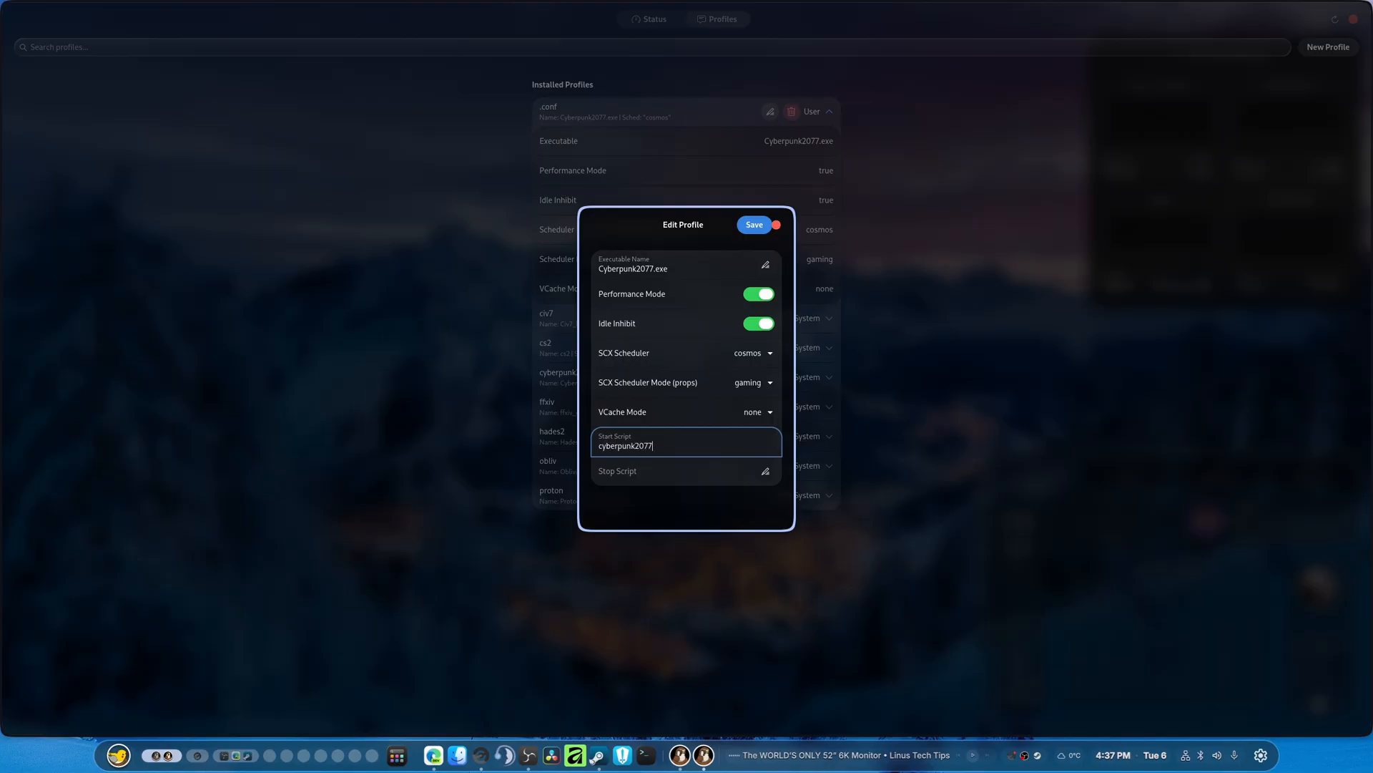
pyautogui.write('x2')
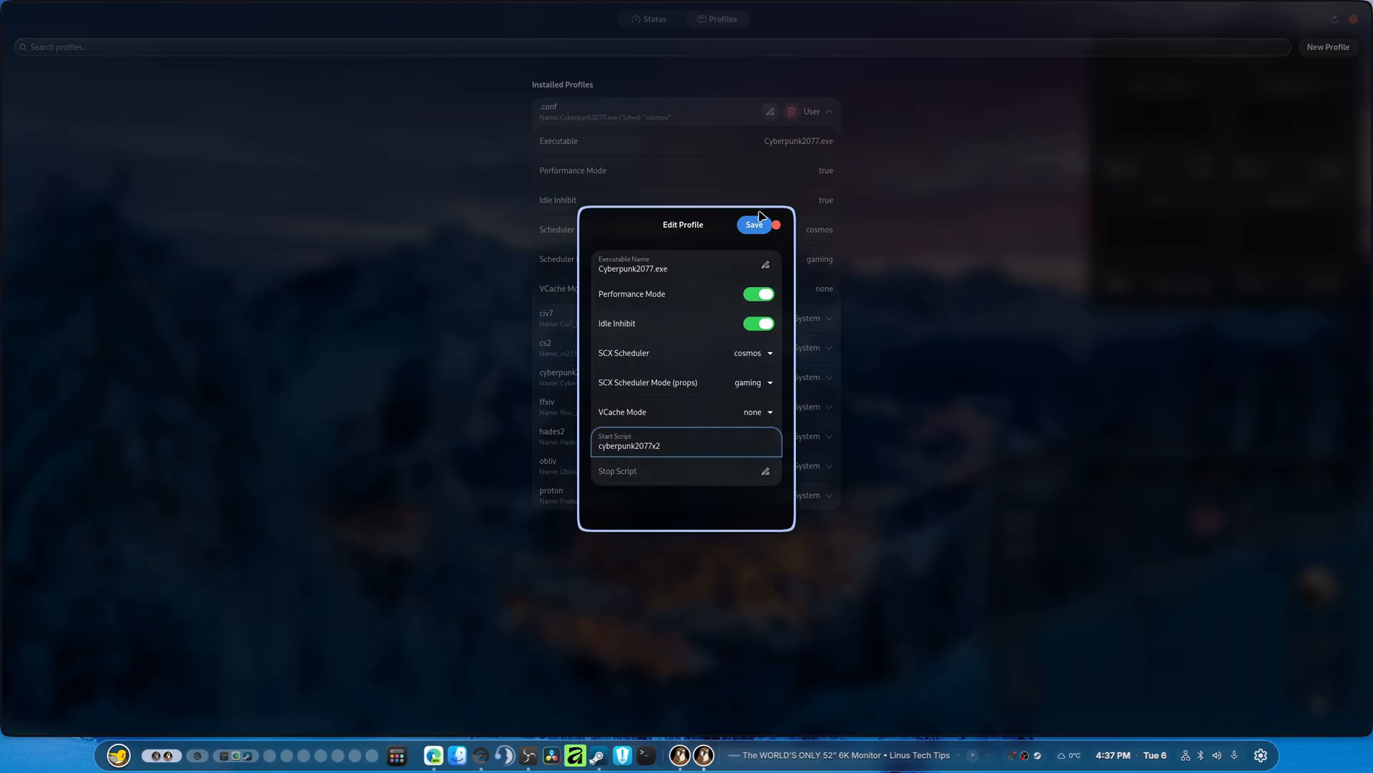
pyautogui.click(752, 224)
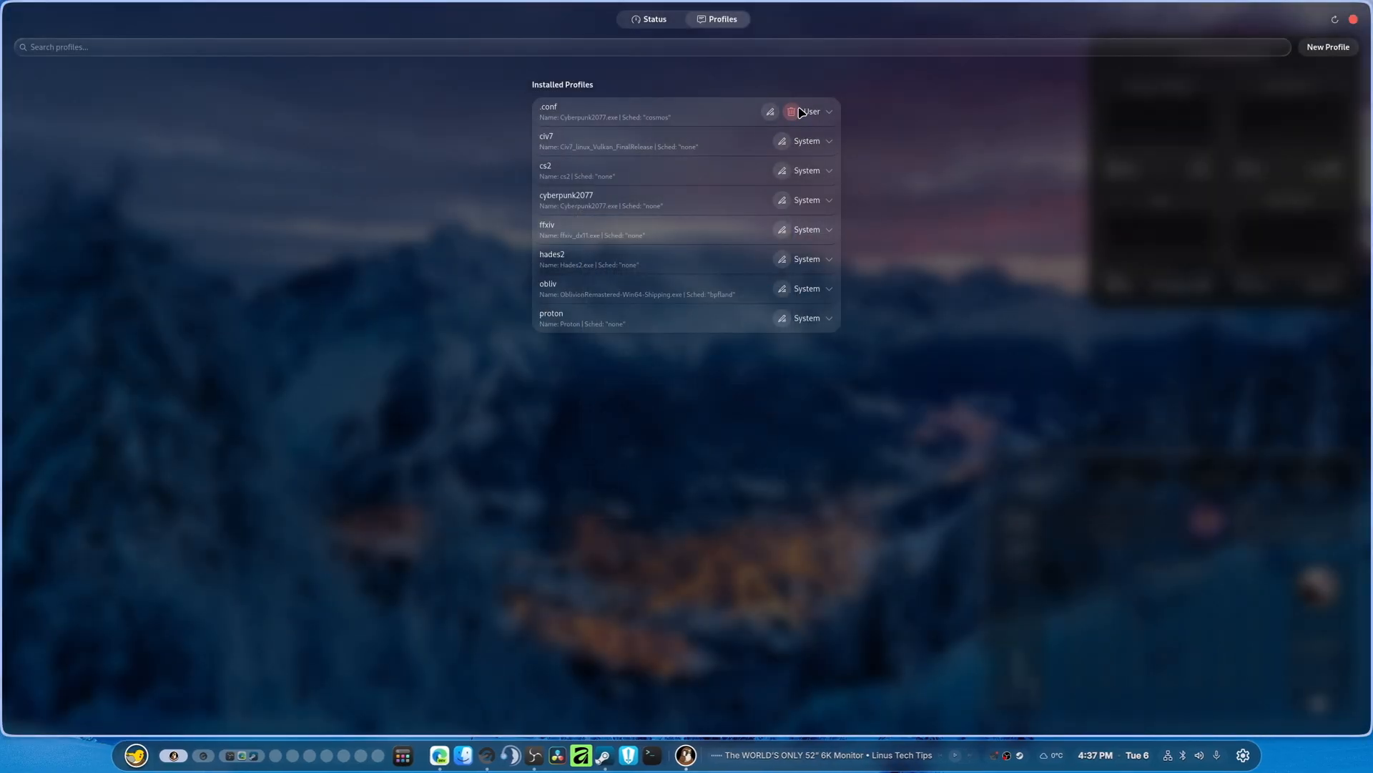
pyautogui.moveTo(821, 120)
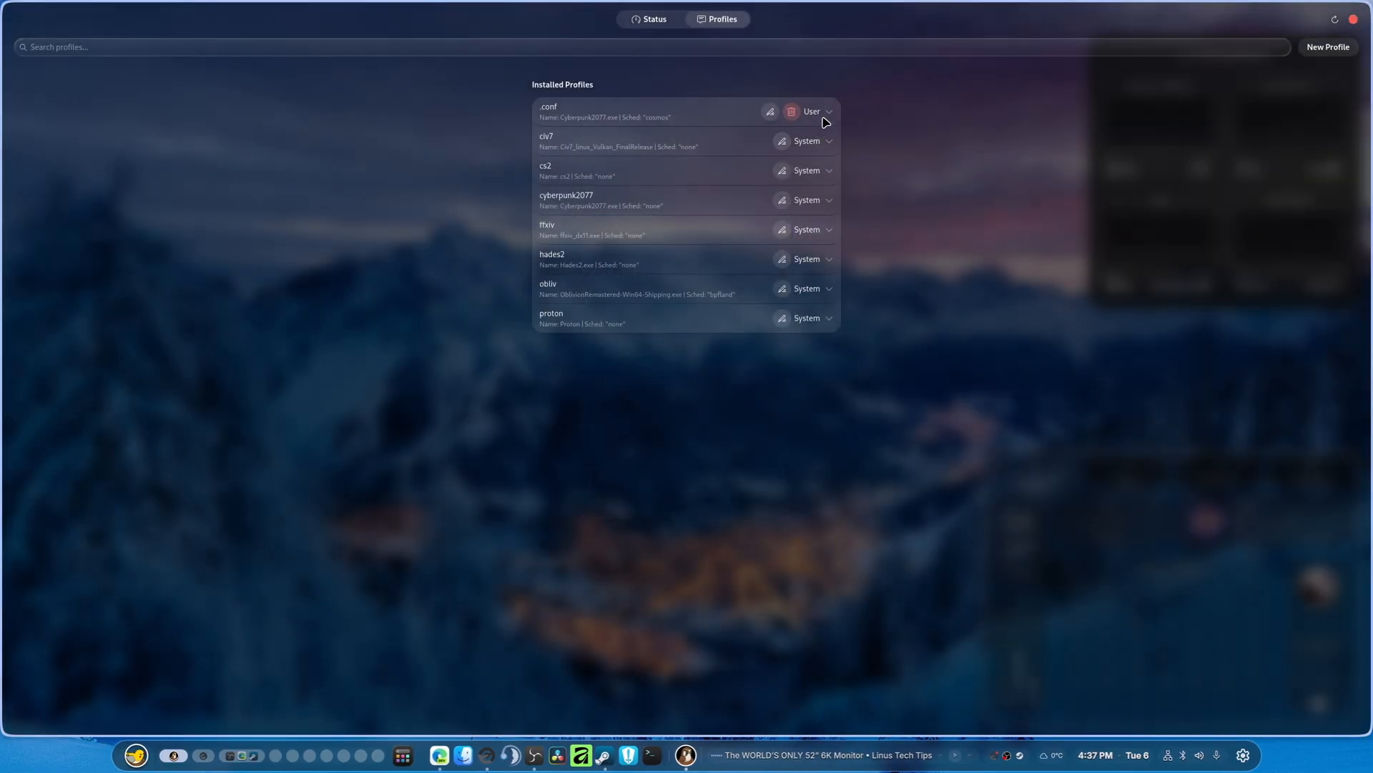
# Step: Delete the stray .conf profile so only the system profiles remain
pyautogui.click(790, 112)
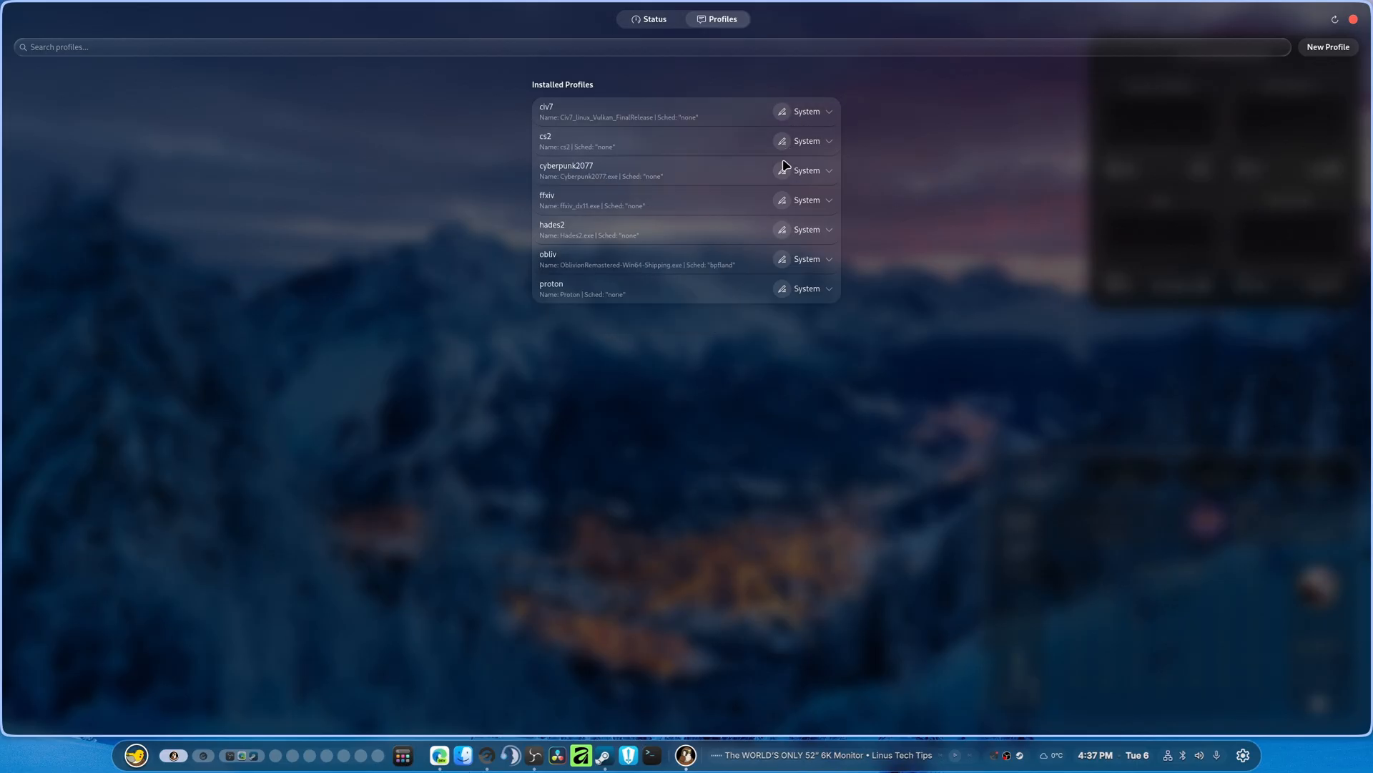
# Step: Edit the cyberpunk2077 profile to cosmos scheduler, gaming mode, VCache none, and save
pyautogui.click(781, 170)
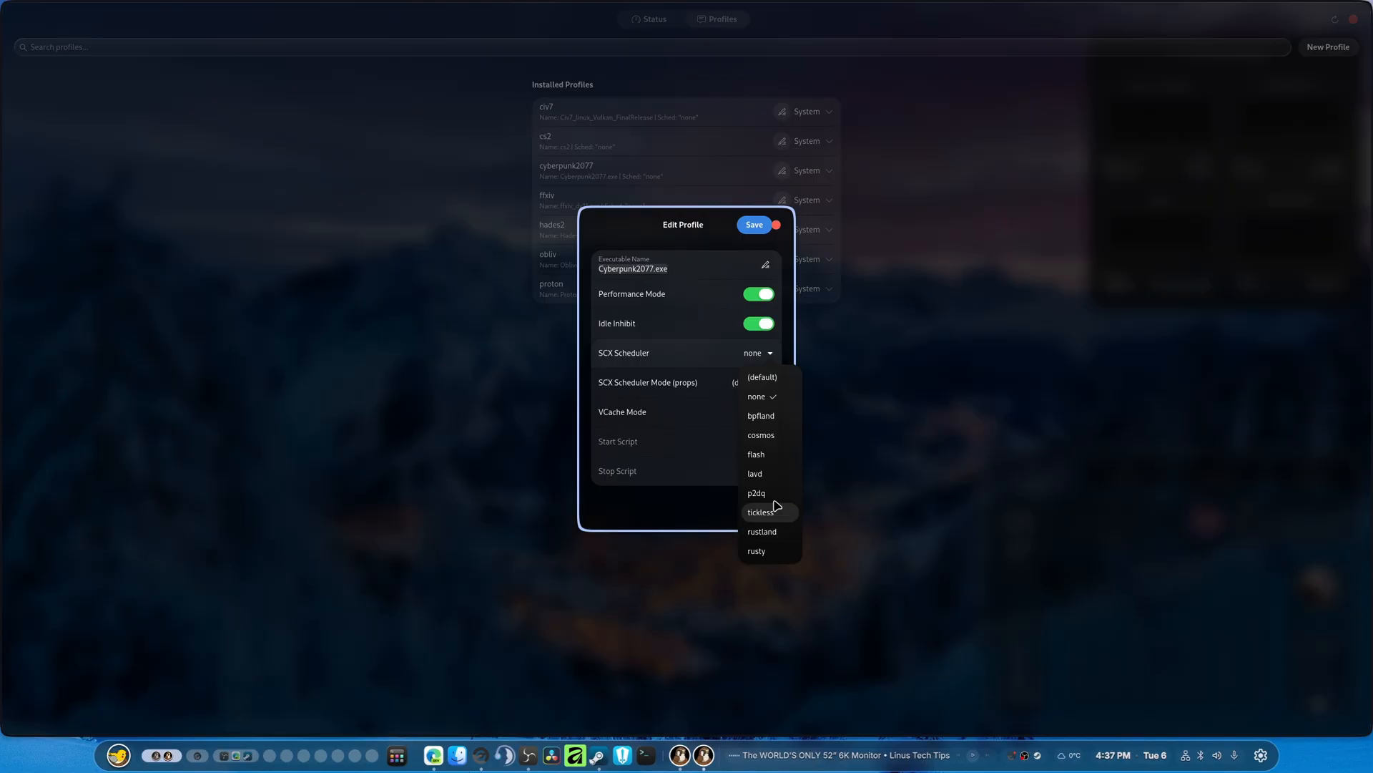
pyautogui.click(759, 435)
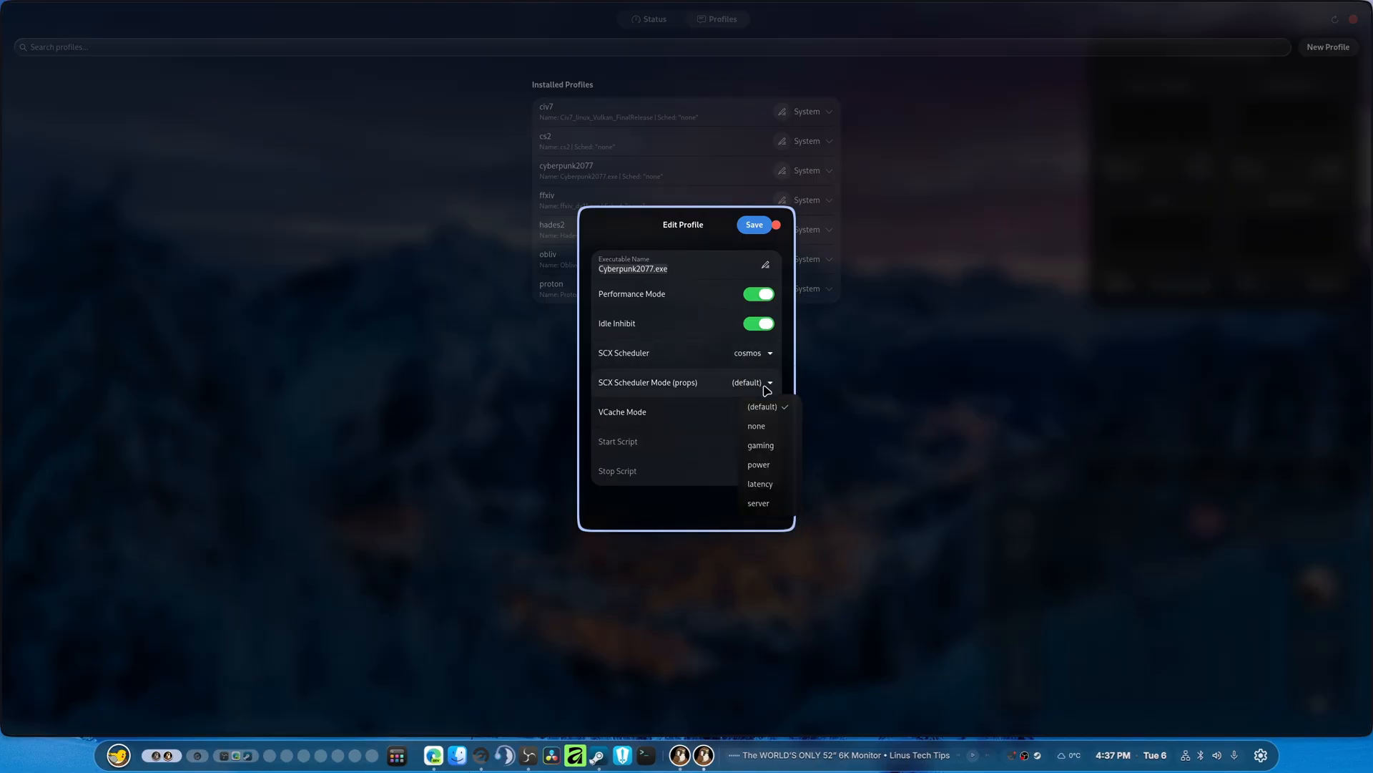
pyautogui.click(760, 445)
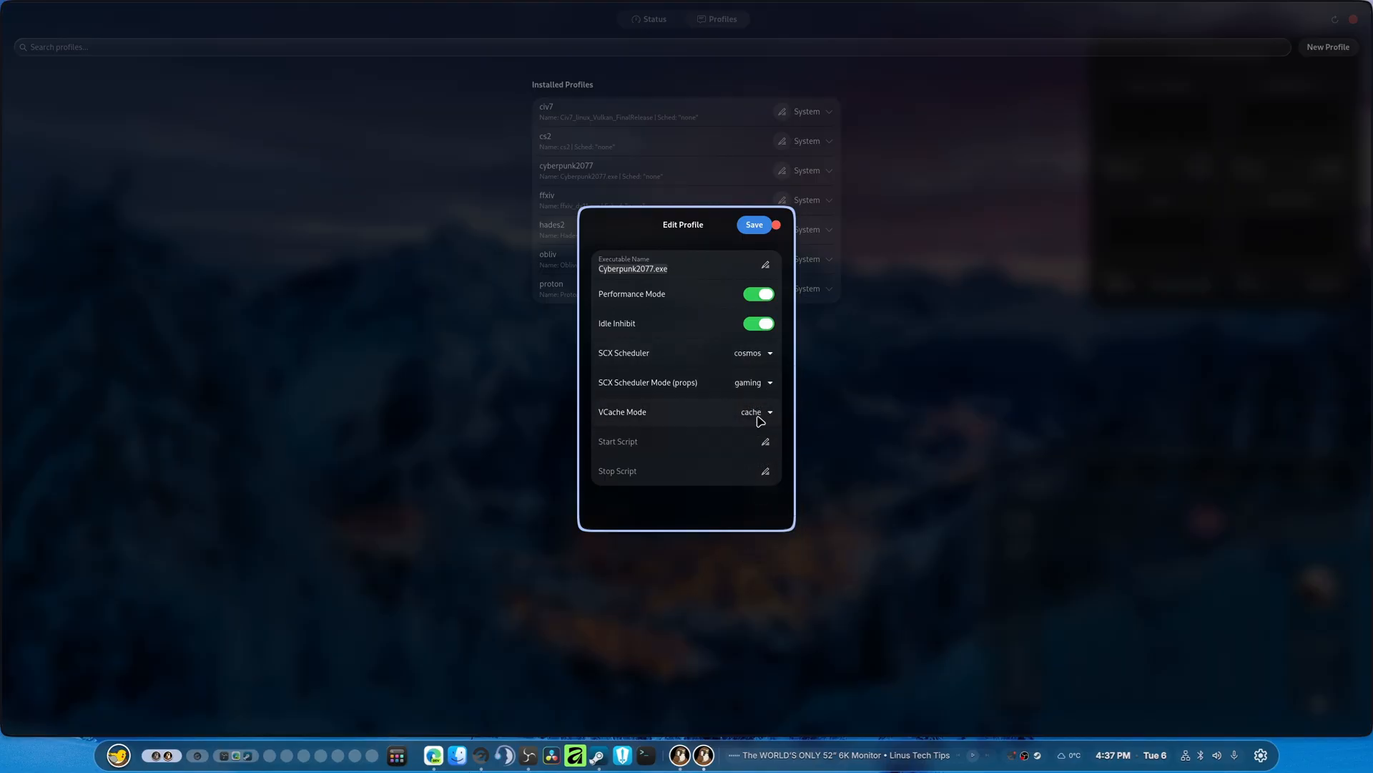
pyautogui.click(756, 412)
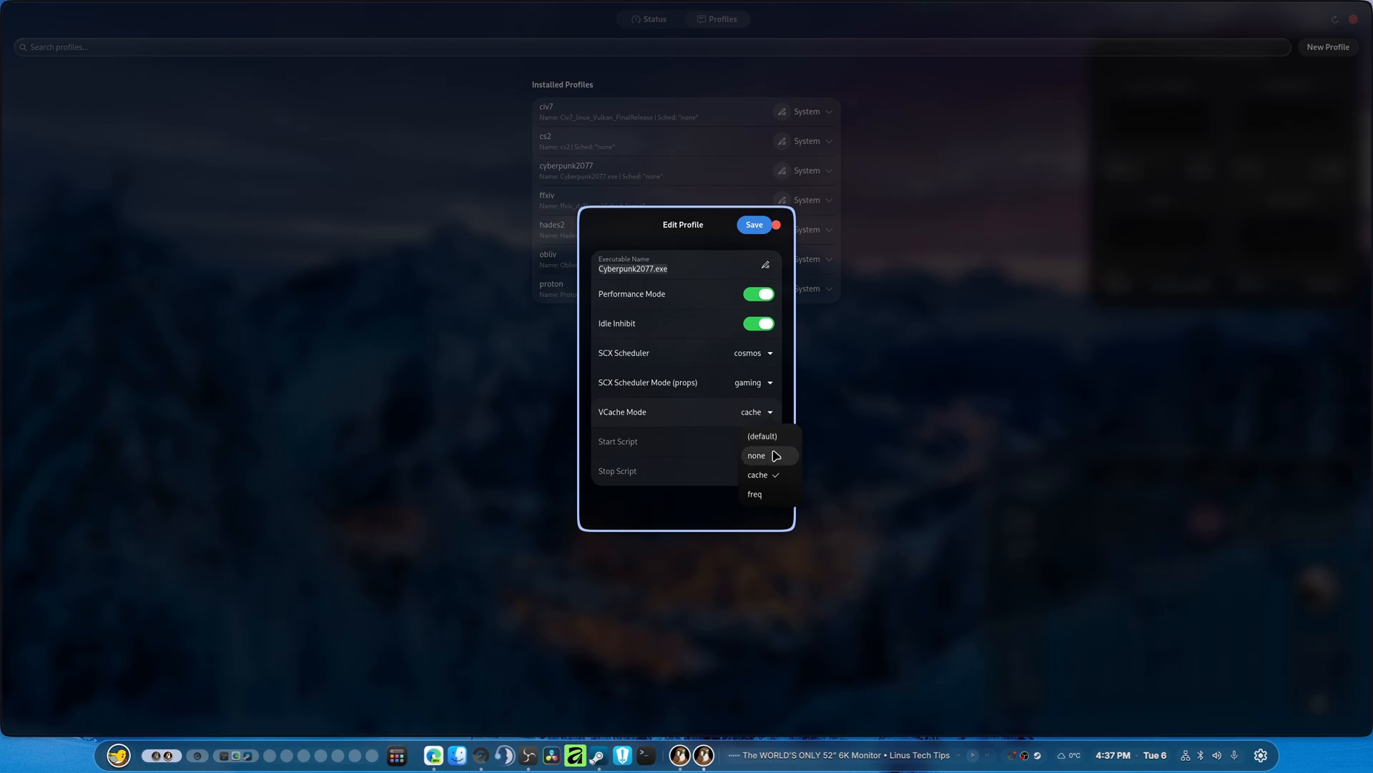
pyautogui.click(756, 455)
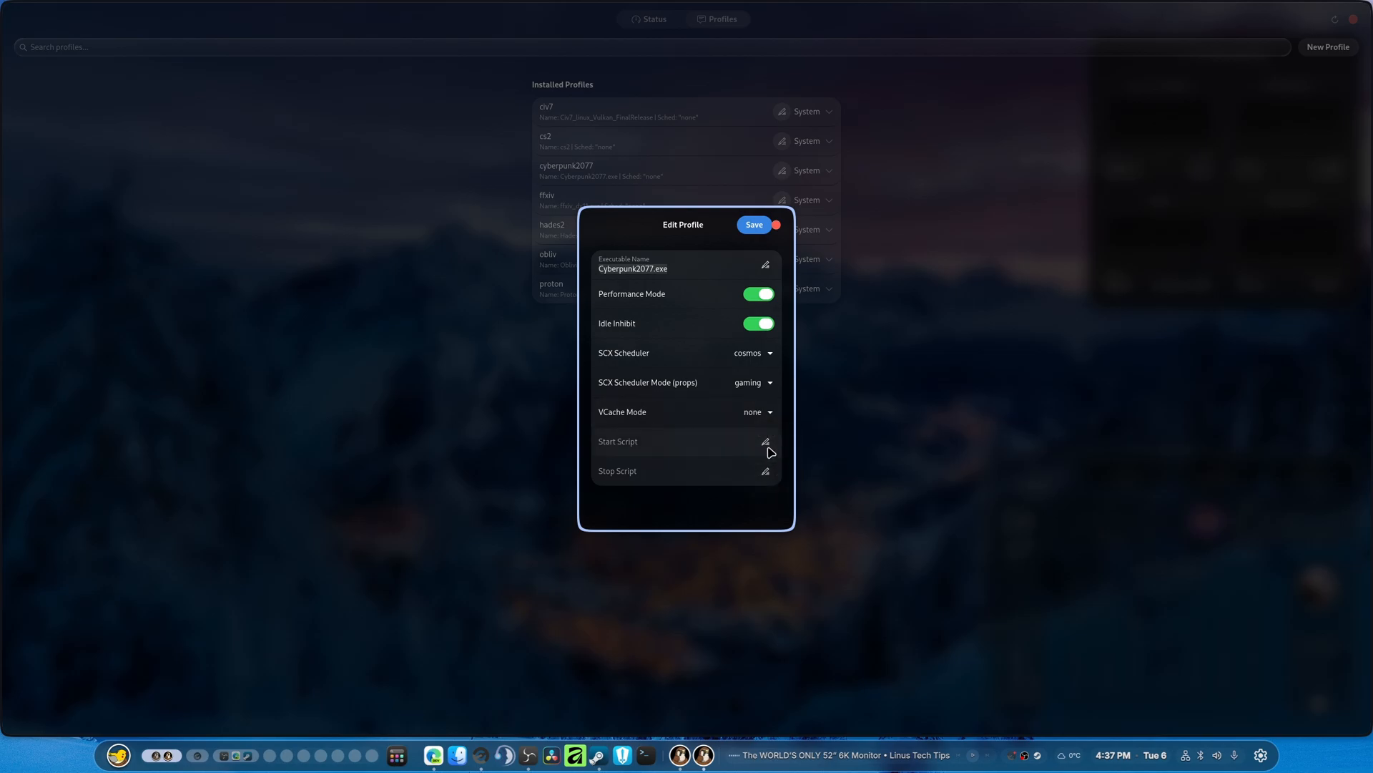
pyautogui.click(754, 224)
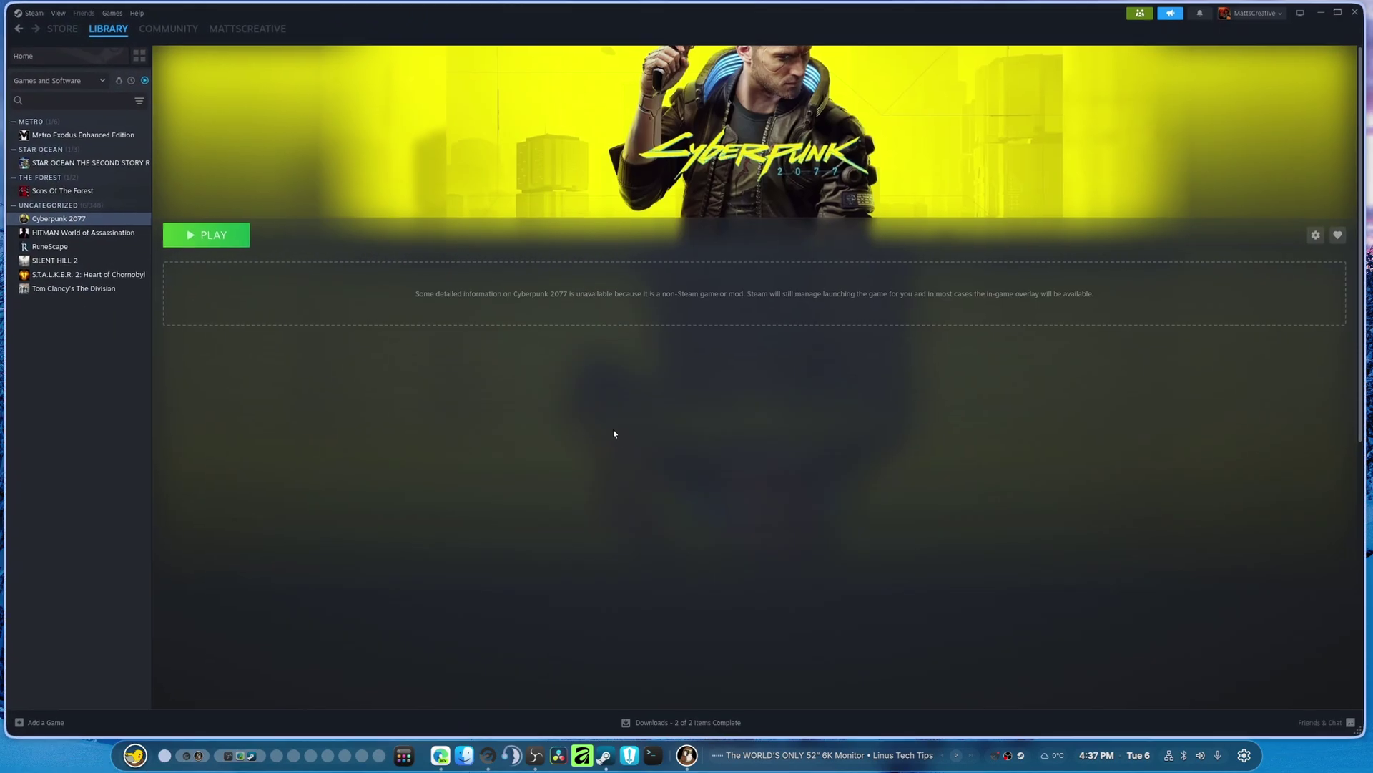
# Step: Launch Cyberpunk 2077 from the Steam library's Play button
pyautogui.click(206, 235)
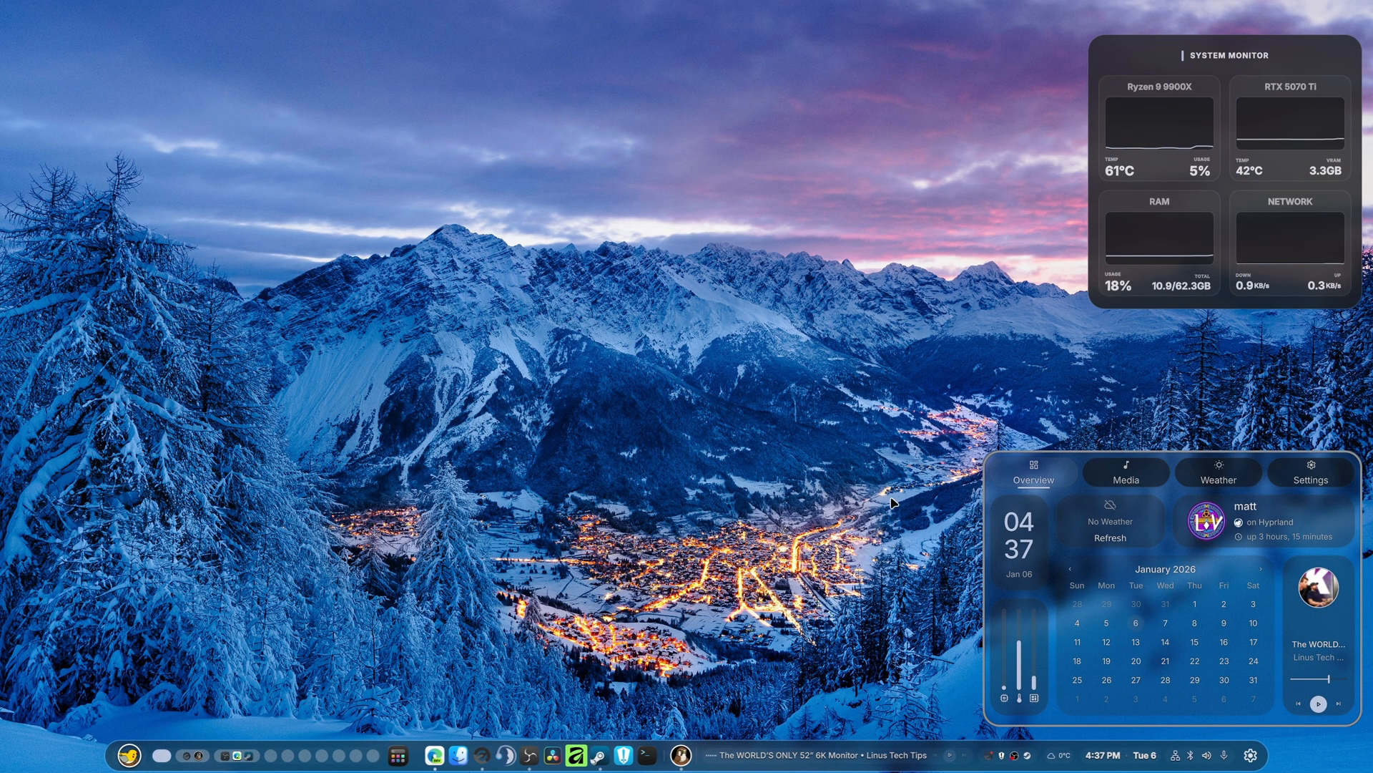
pyautogui.moveTo(922, 420)
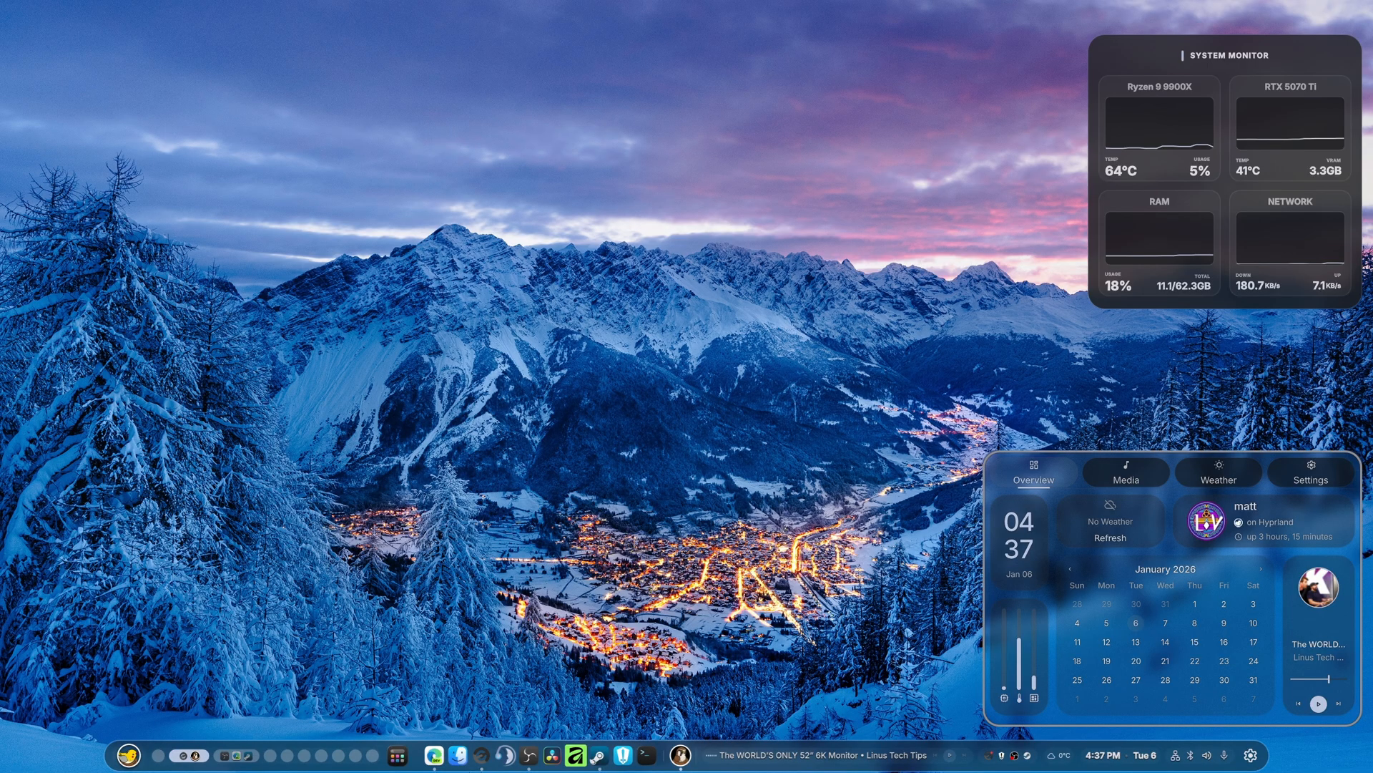
pyautogui.moveTo(591, 365)
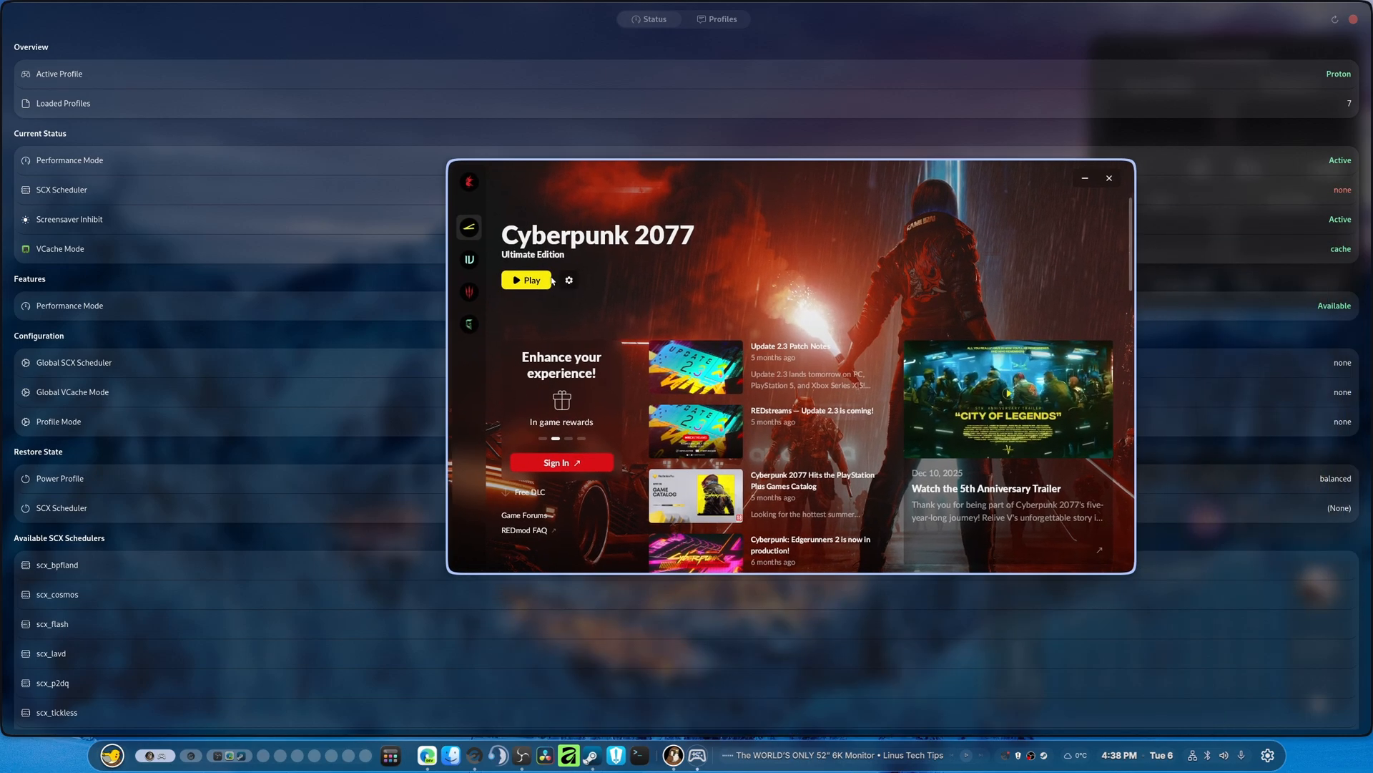
# Step: Start the game from its launcher so Falcon activates the Cyberpunk2077.exe profile
pyautogui.click(1108, 177)
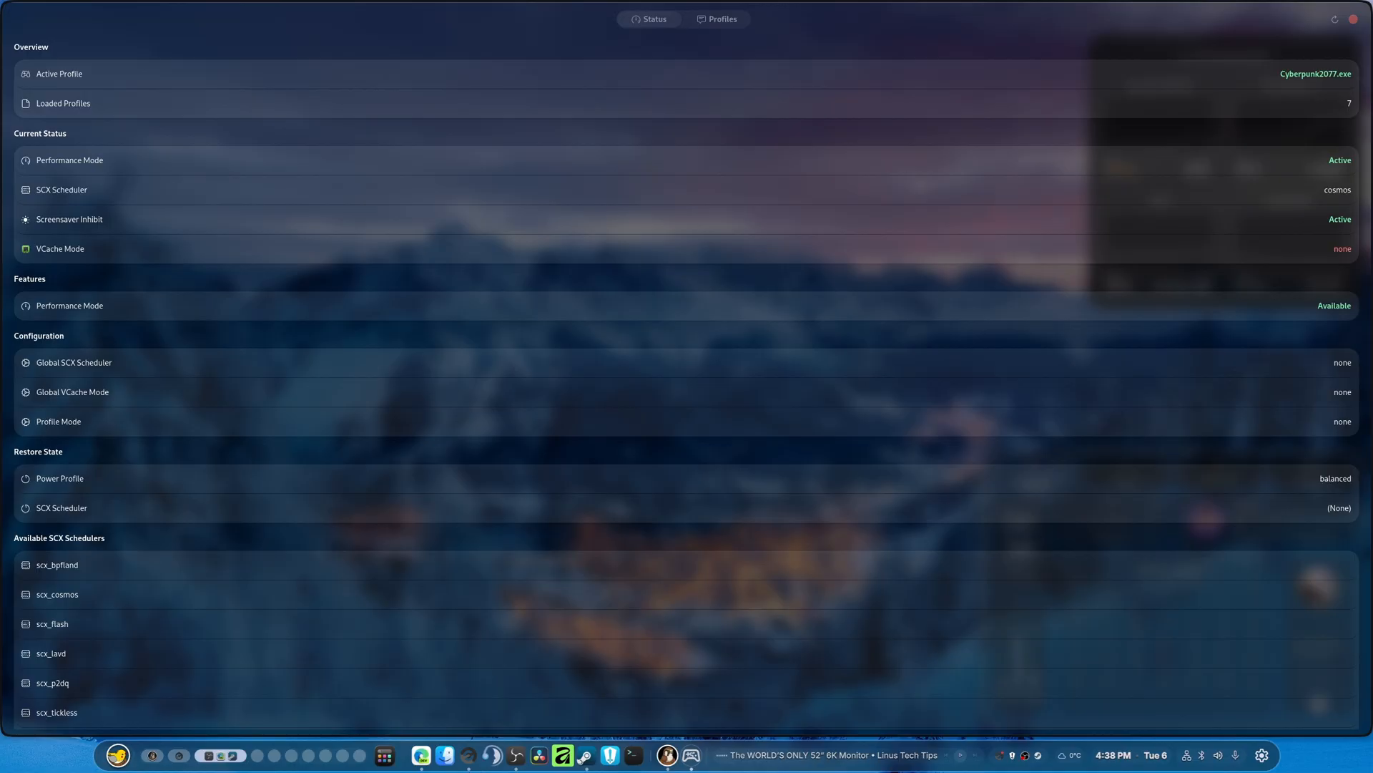
pyautogui.moveTo(931, 262)
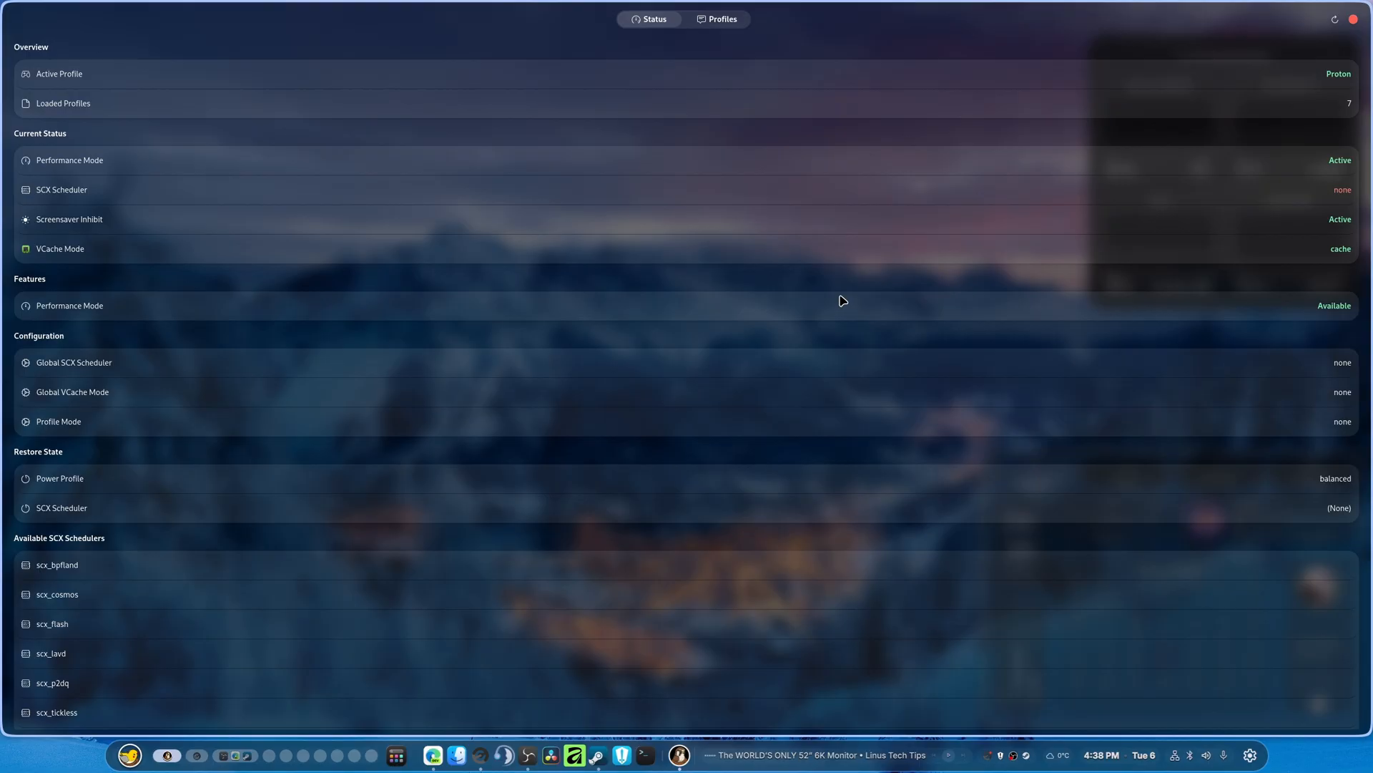
pyautogui.moveTo(760, 344)
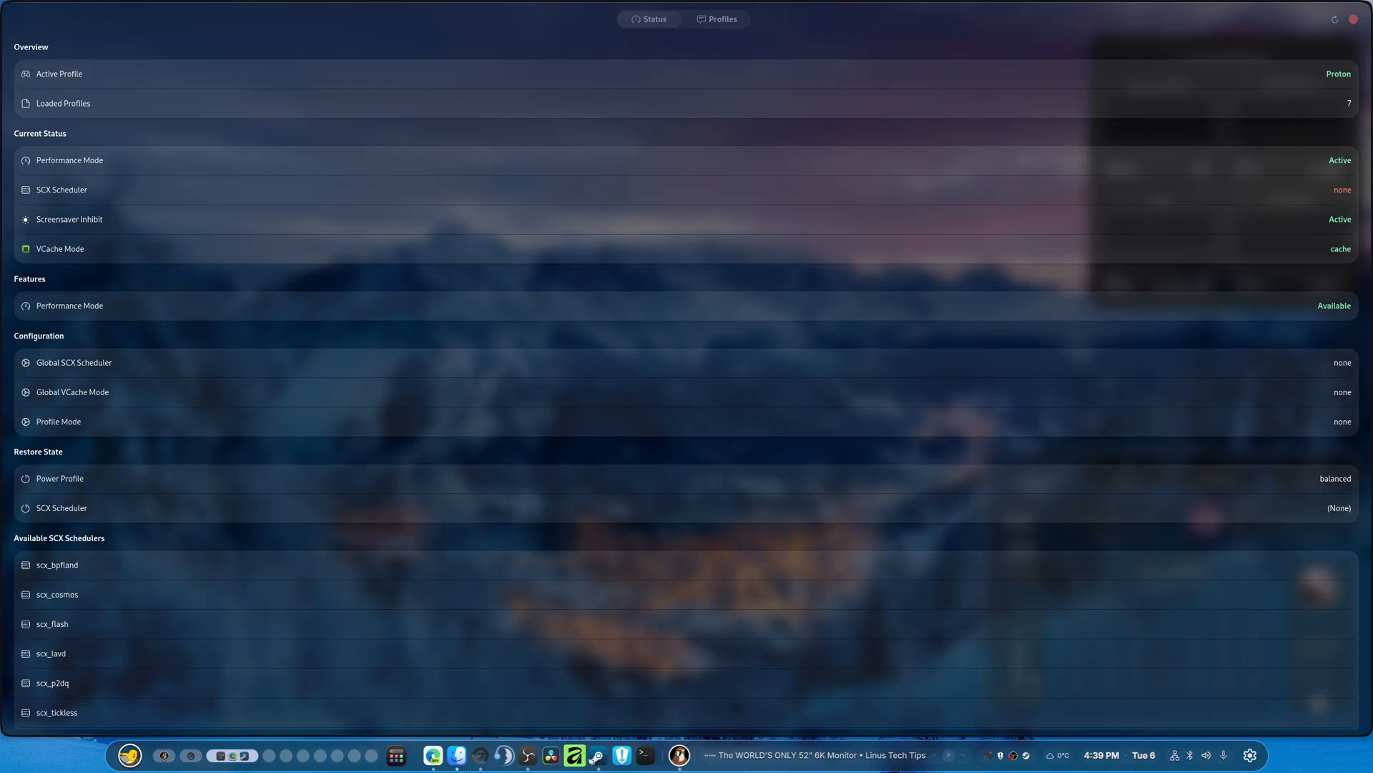
# Step: Return to the Profiles page after the game closes and the active profile reverts to Proton
pyautogui.click(718, 19)
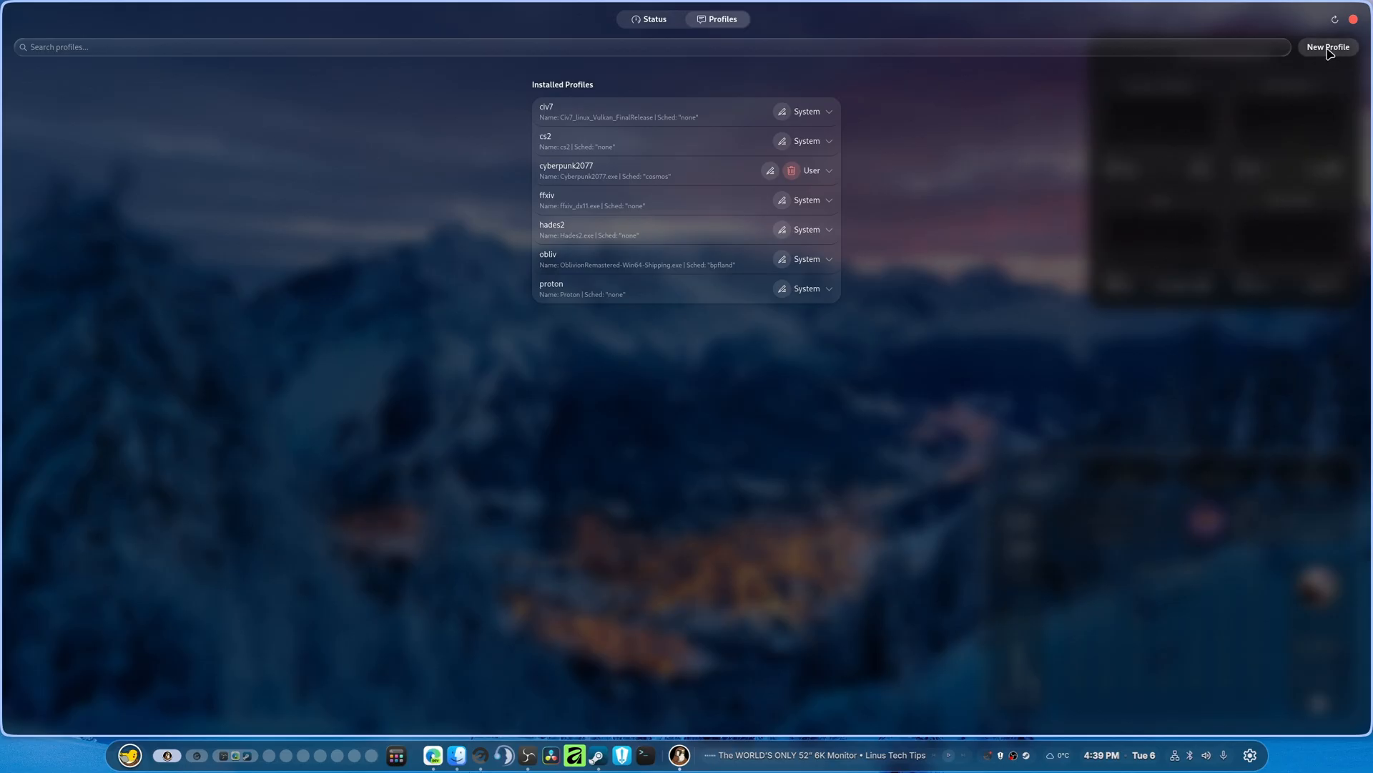
# Step: Start a new profile named 'The D' for executable thedivision.exe
pyautogui.click(1328, 45)
pyautogui.write('thedivision.exe')
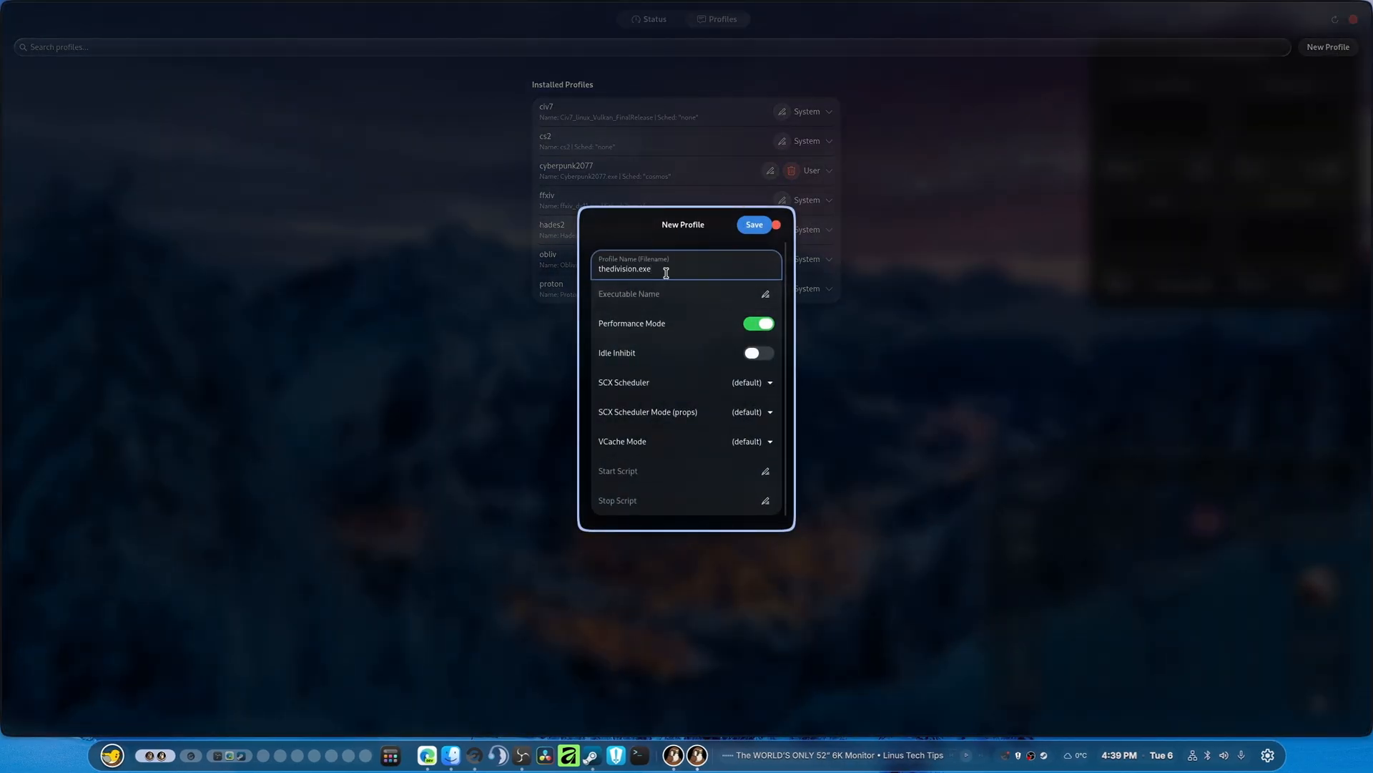
pyautogui.write('The D')
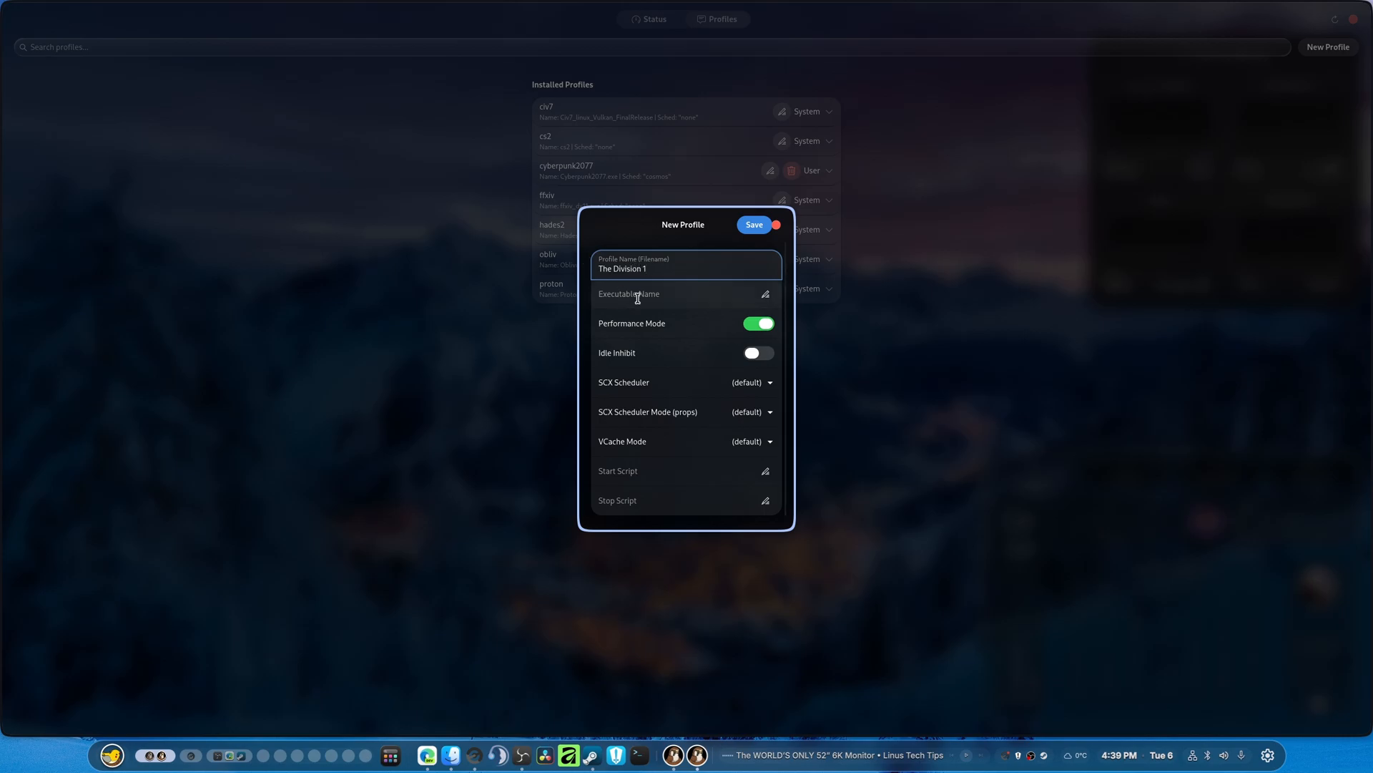
pyautogui.write('thedivision.exe')
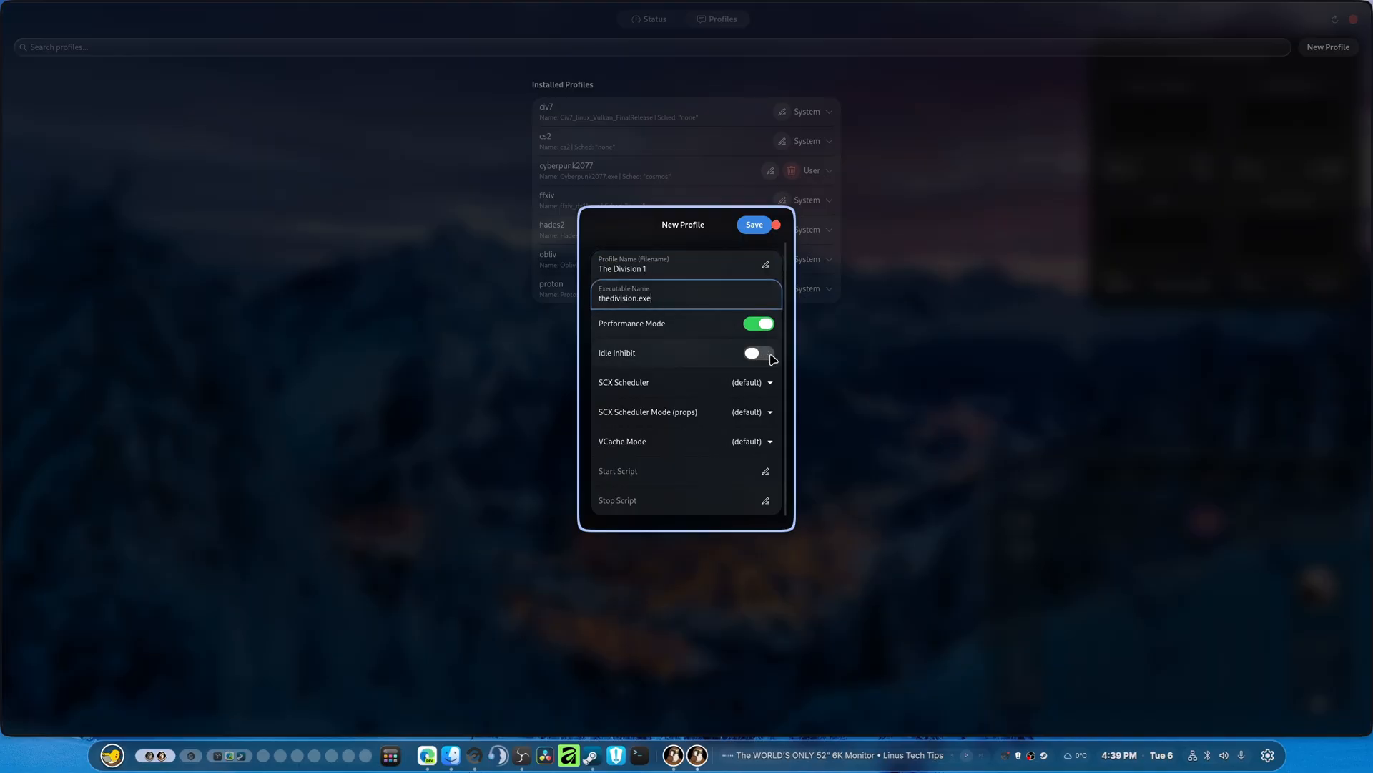
# Step: Enable idle inhibit, gaming scheduler mode and a VCache mode for The Division 1 profile
pyautogui.click(758, 353)
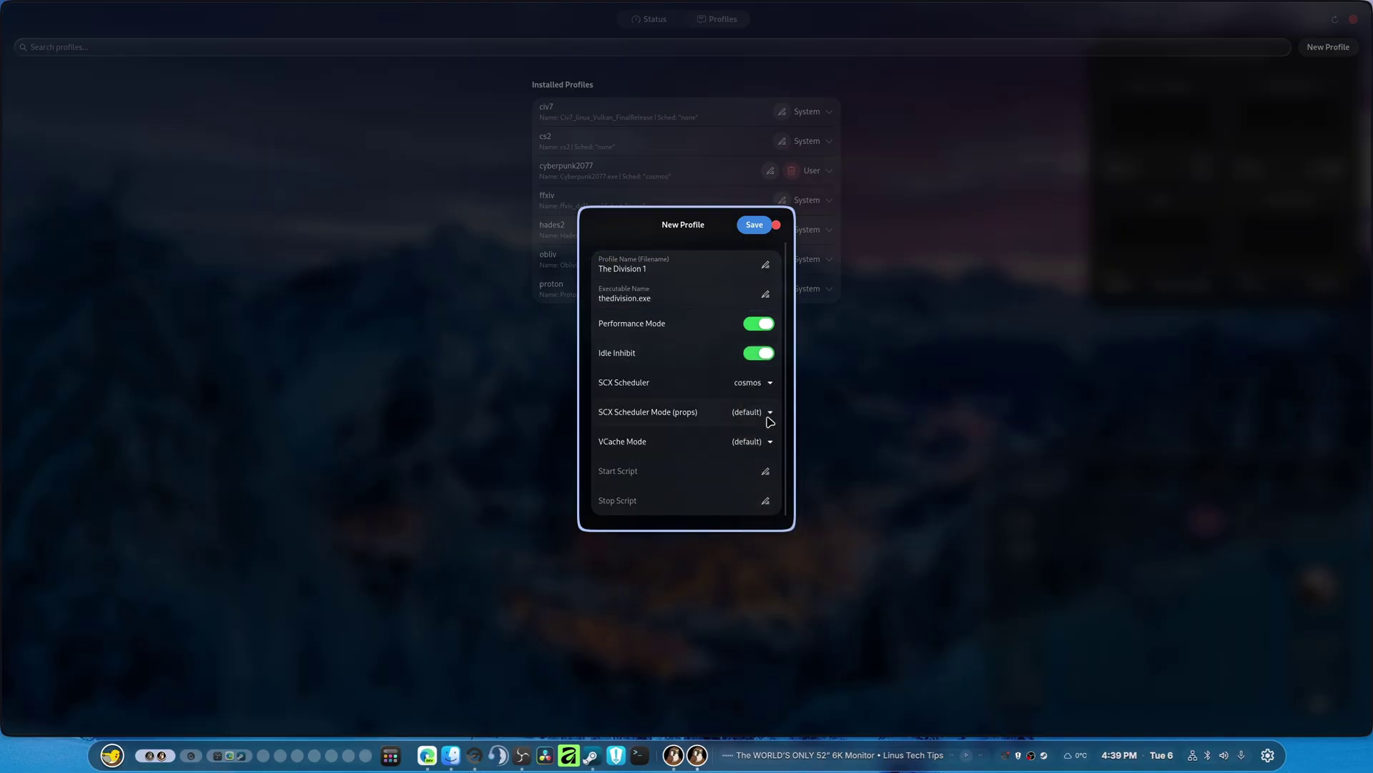
pyautogui.click(752, 440)
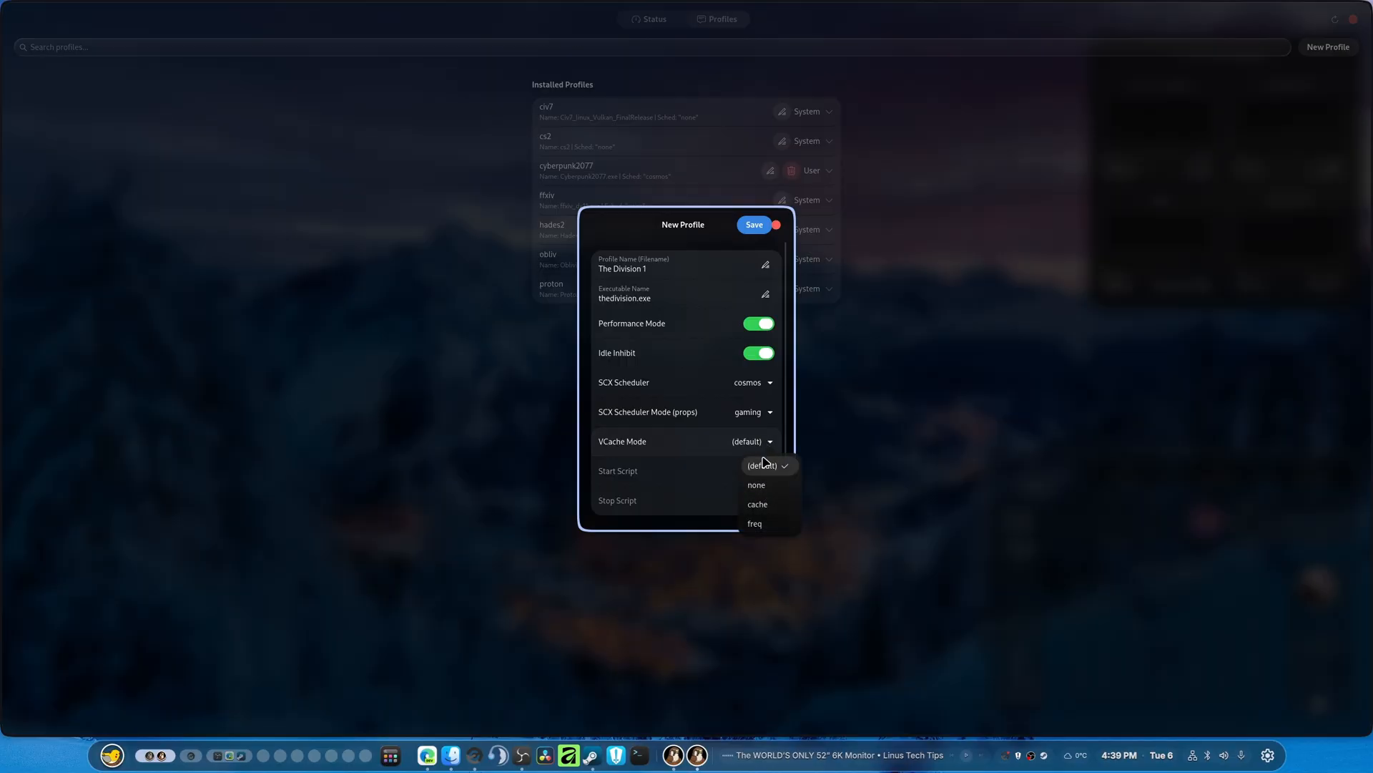
pyautogui.click(752, 225)
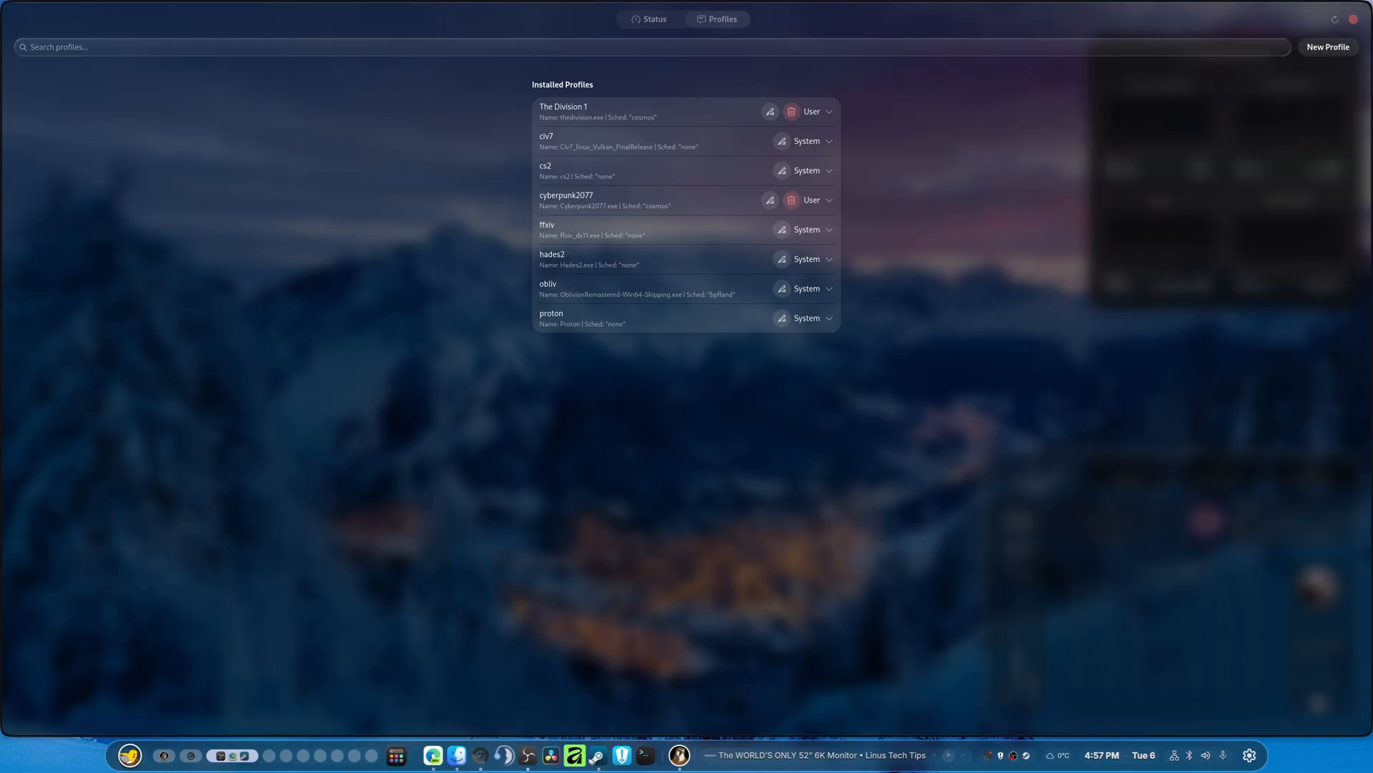
pyautogui.moveTo(715, 134)
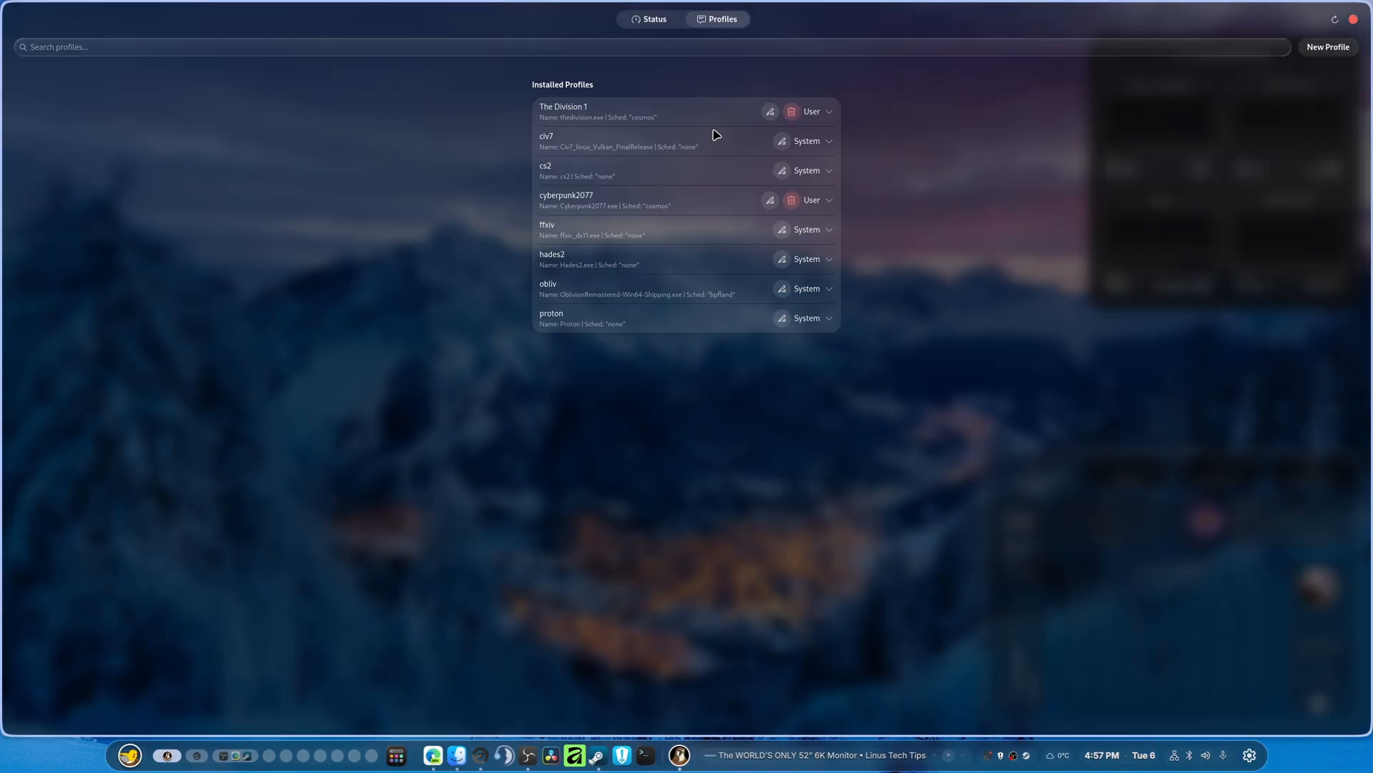
pyautogui.moveTo(395, 329)
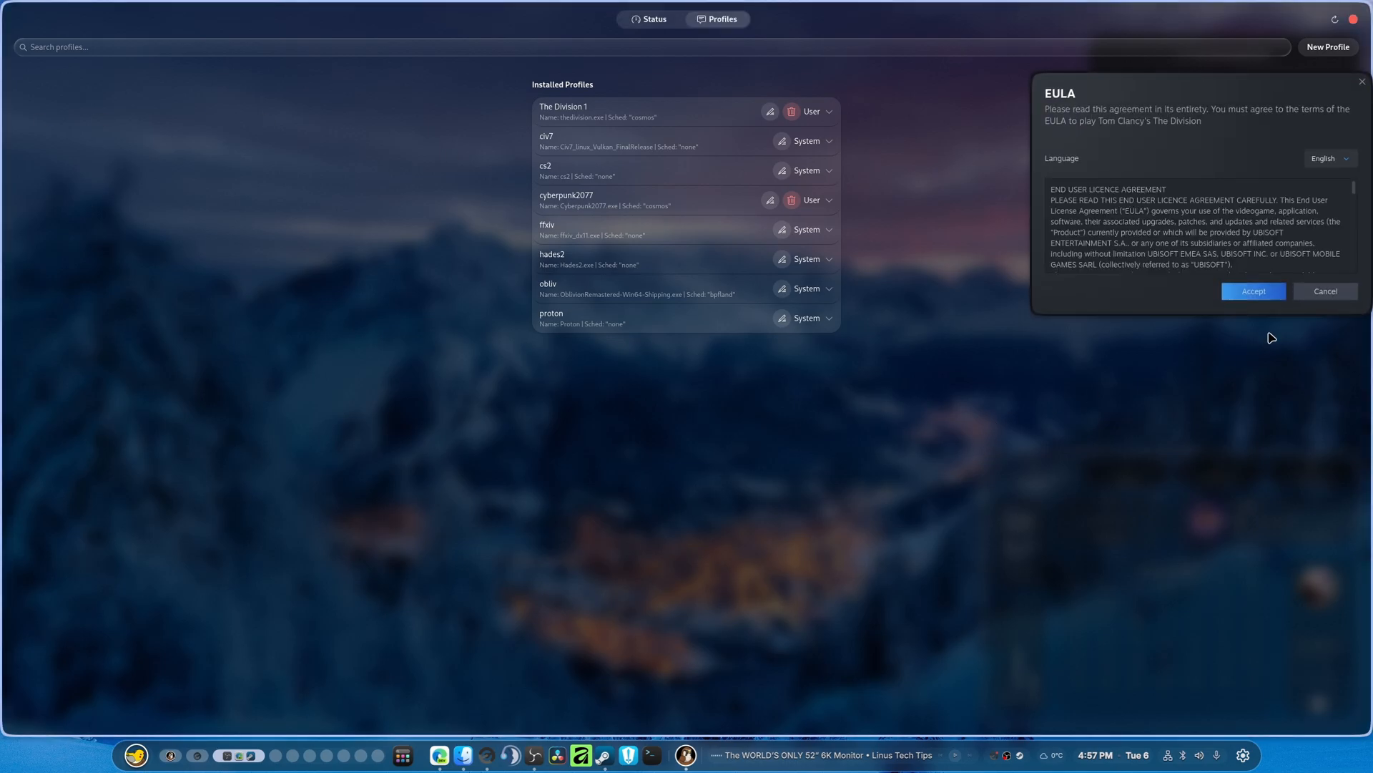
# Step: Accept The Division's license agreement and show Falcon's status overview with eight loaded profiles
pyautogui.click(1253, 291)
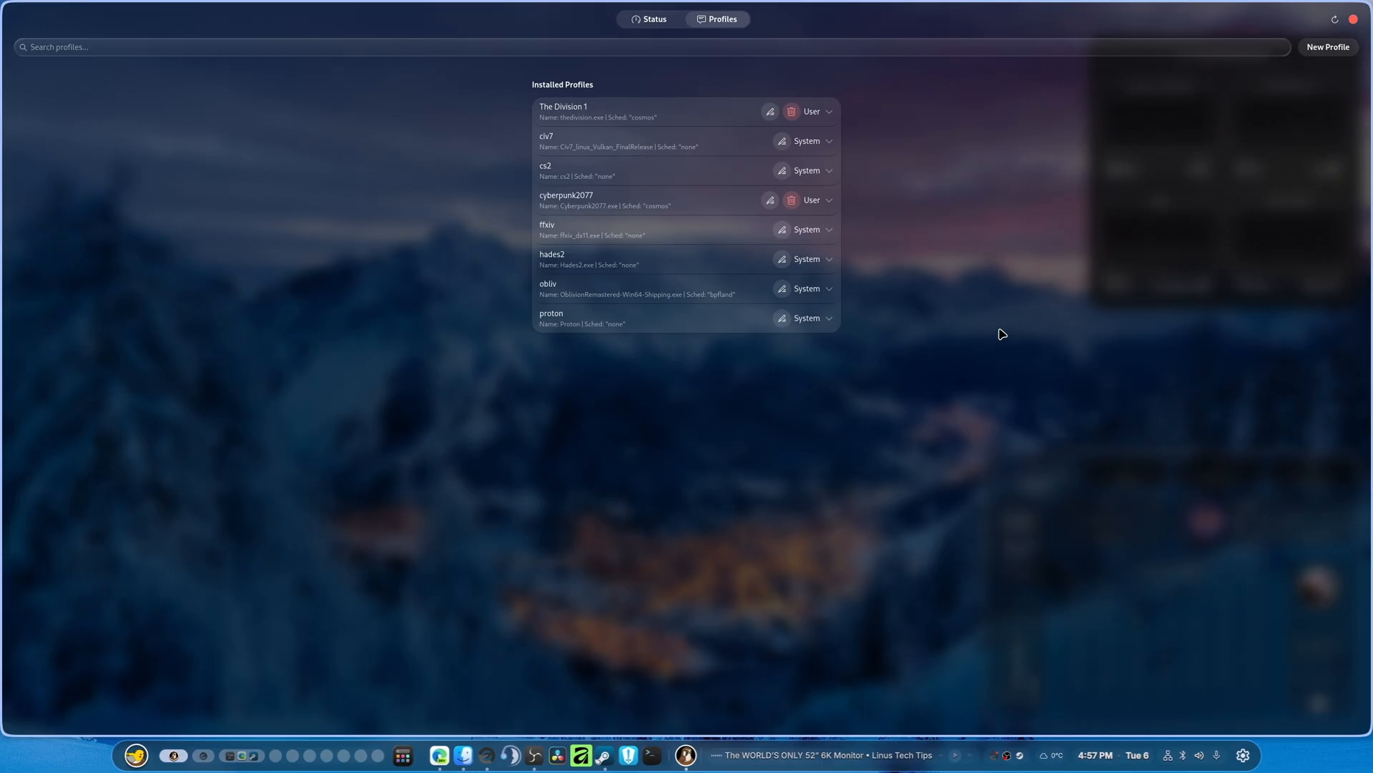
pyautogui.moveTo(584, 236)
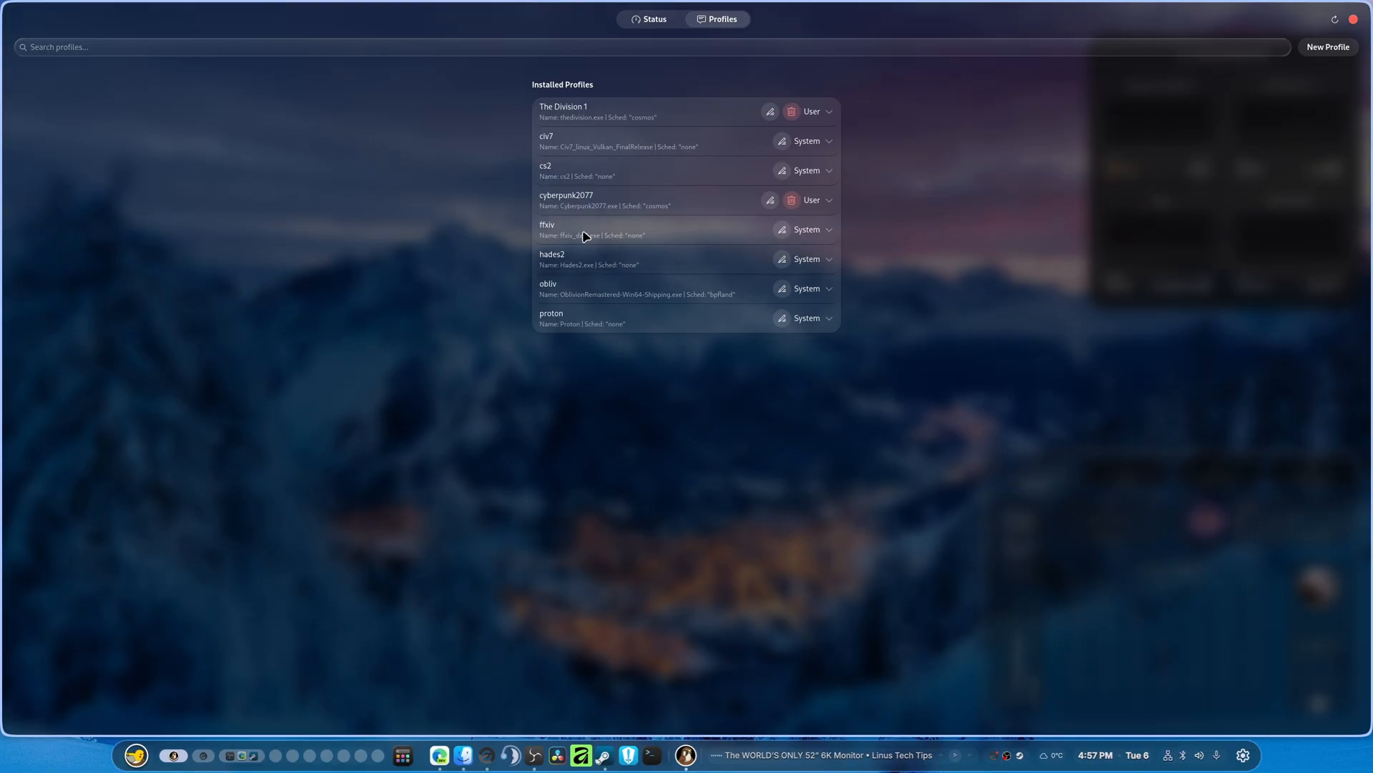
pyautogui.moveTo(641, 37)
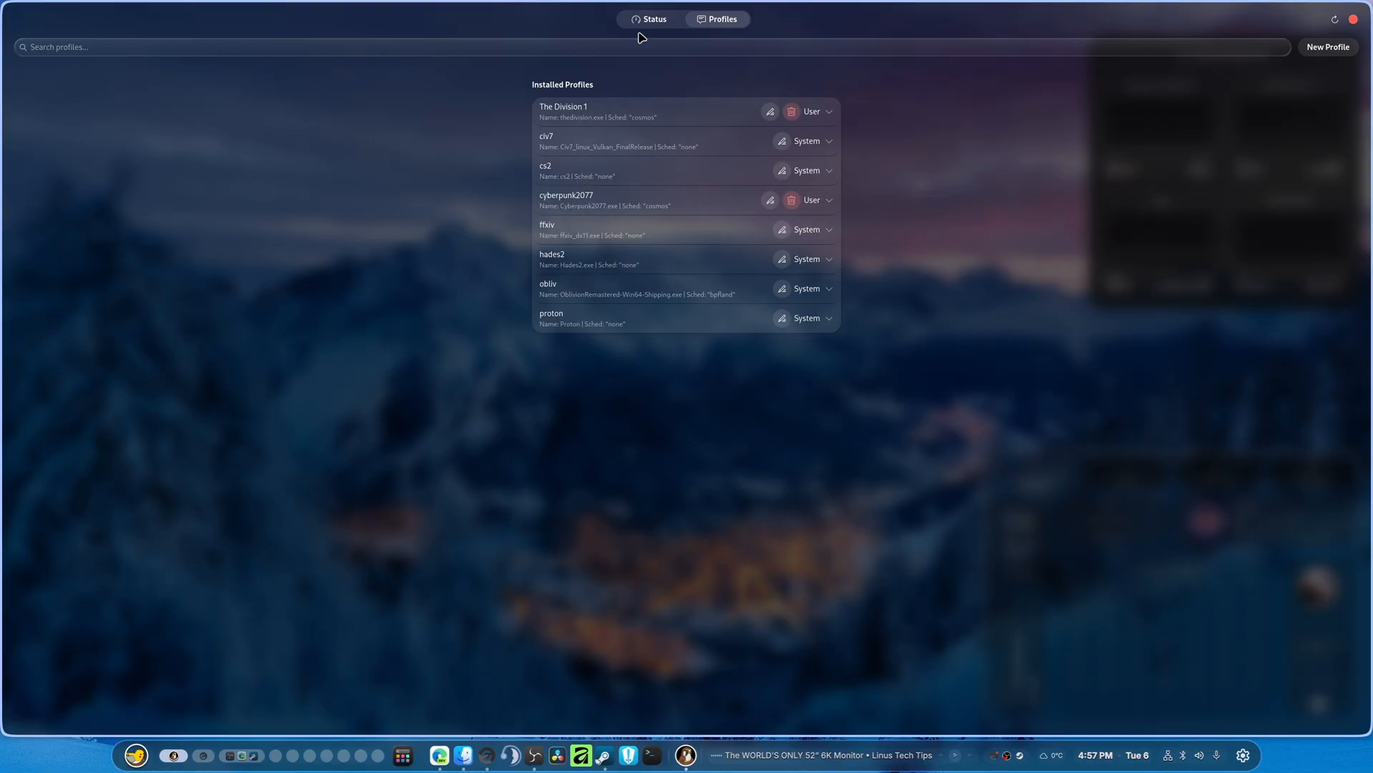
pyautogui.click(652, 18)
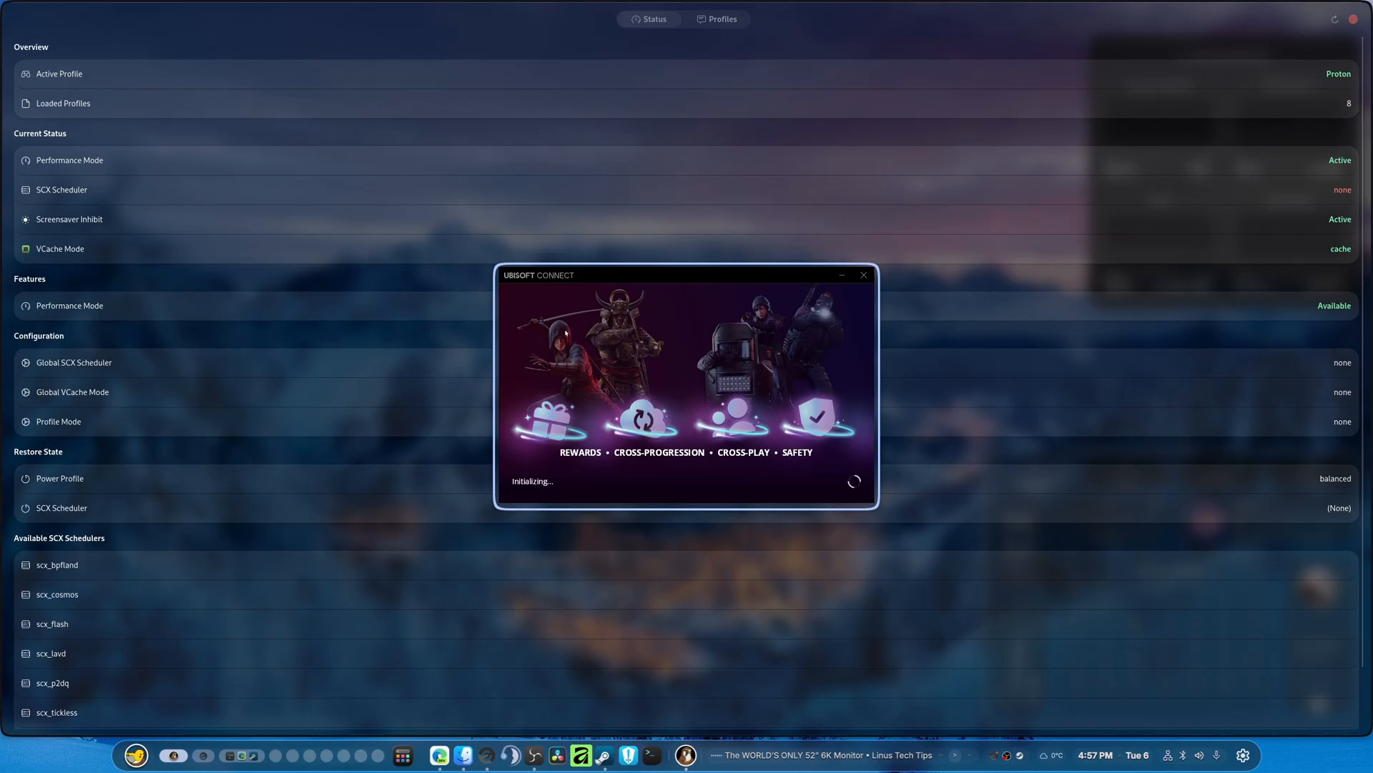